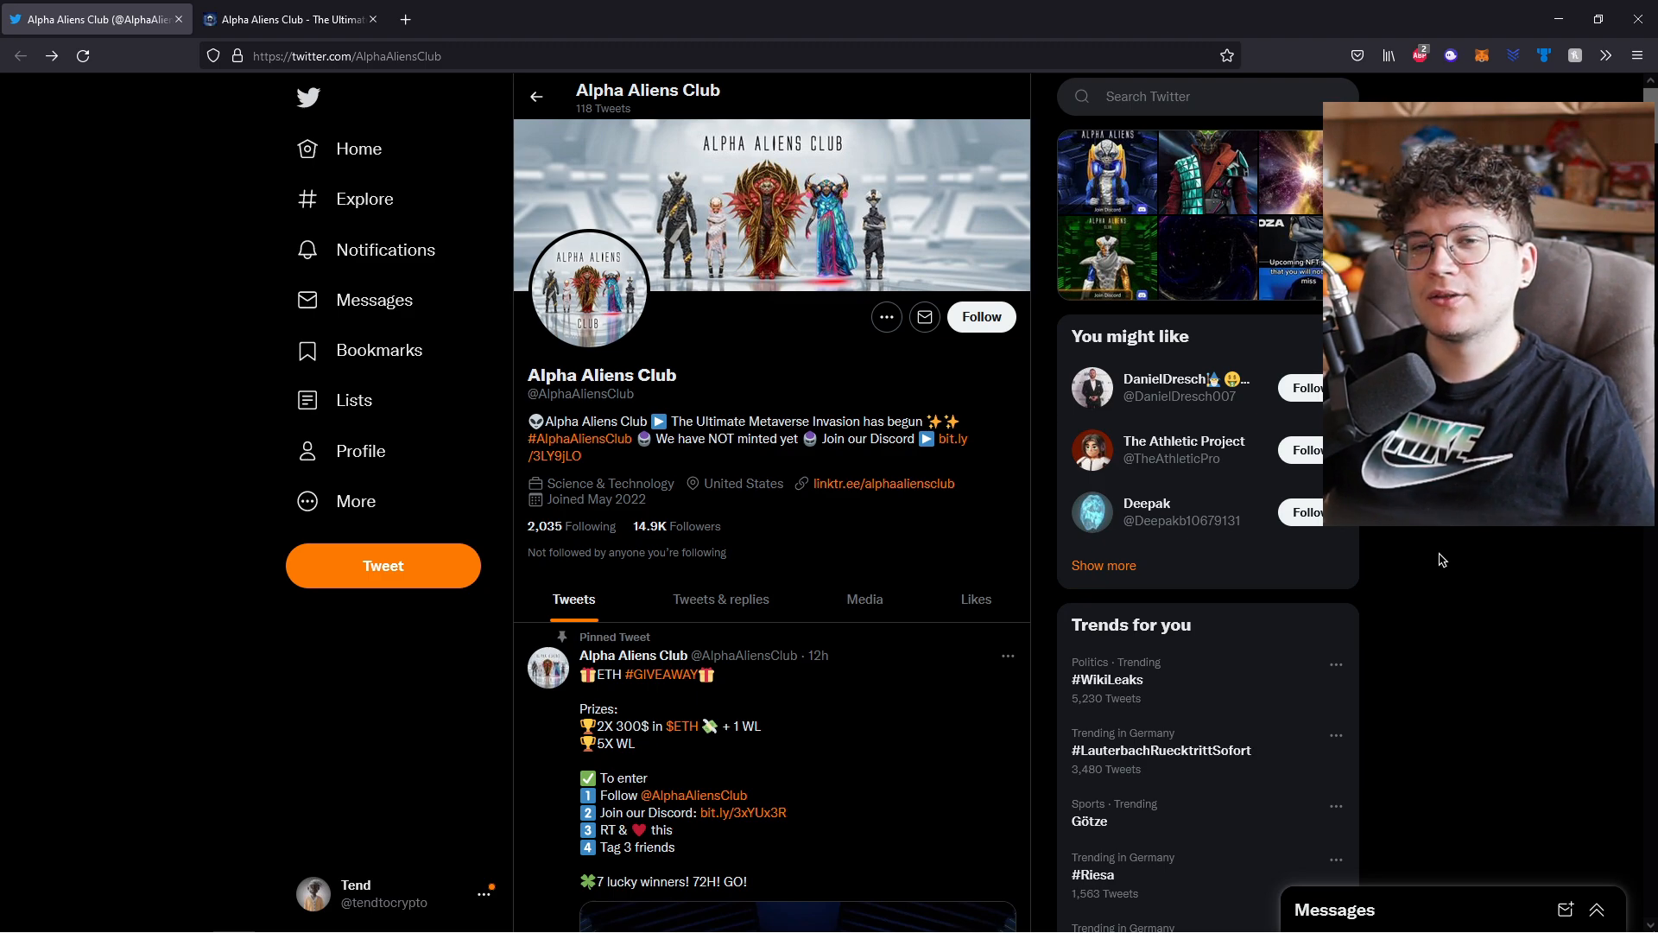
# View the club's enlarged avatar and pinned giveaway tweet, then switch to the alphaaliens.club website
pyautogui.click(588, 288)
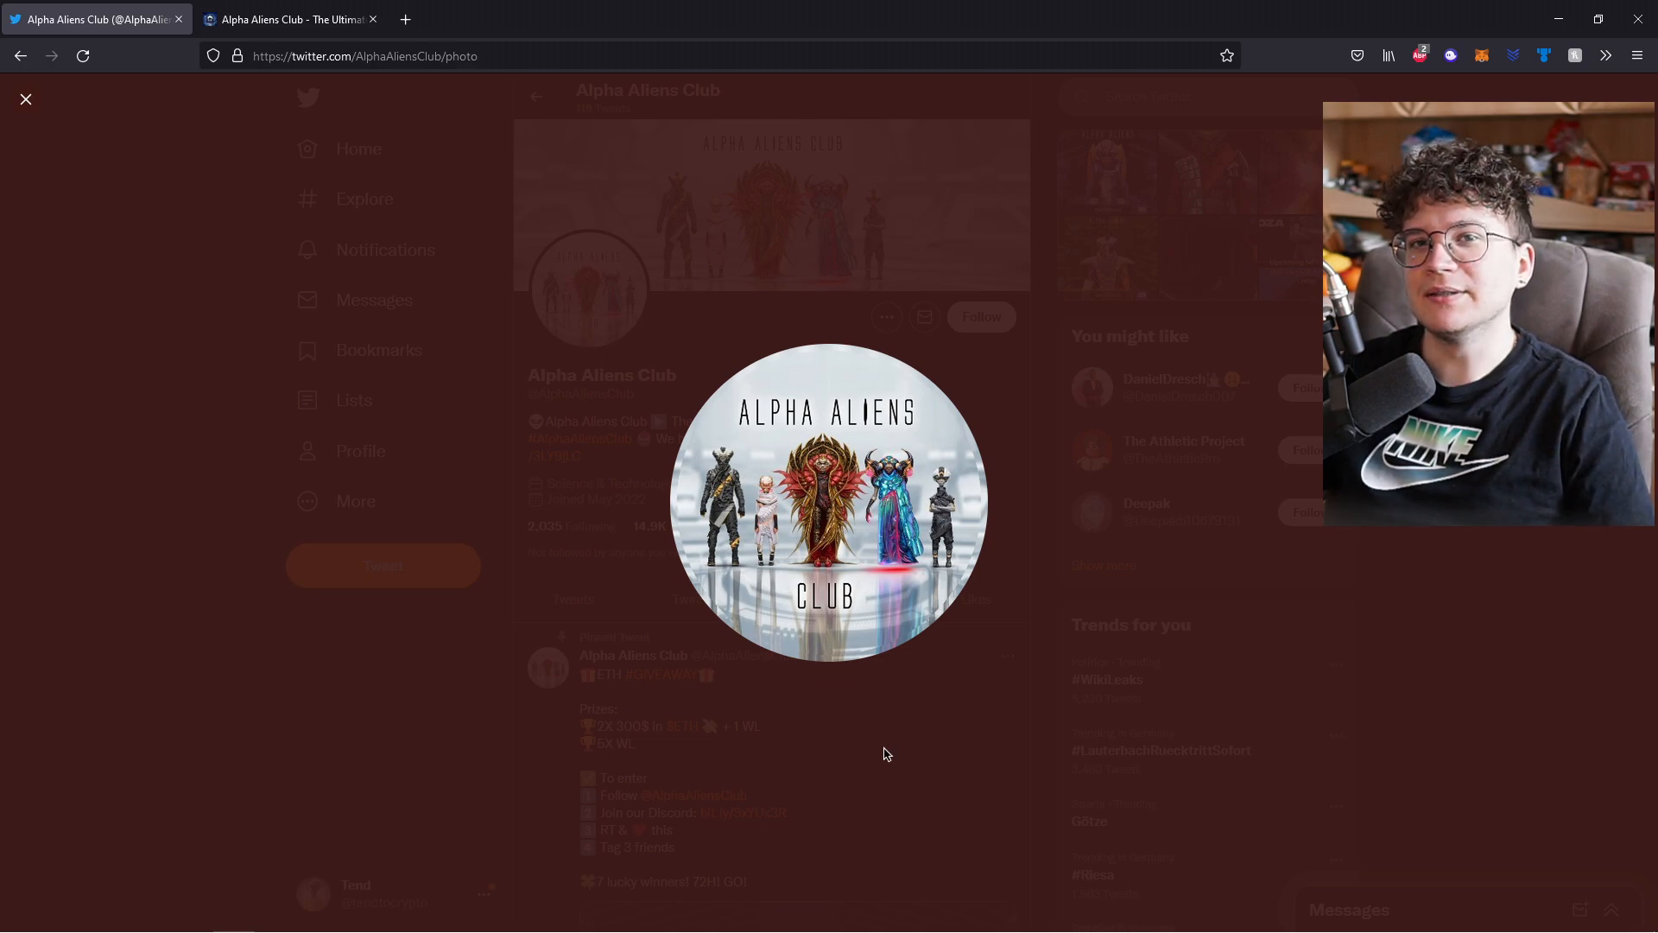
pyautogui.click(25, 98)
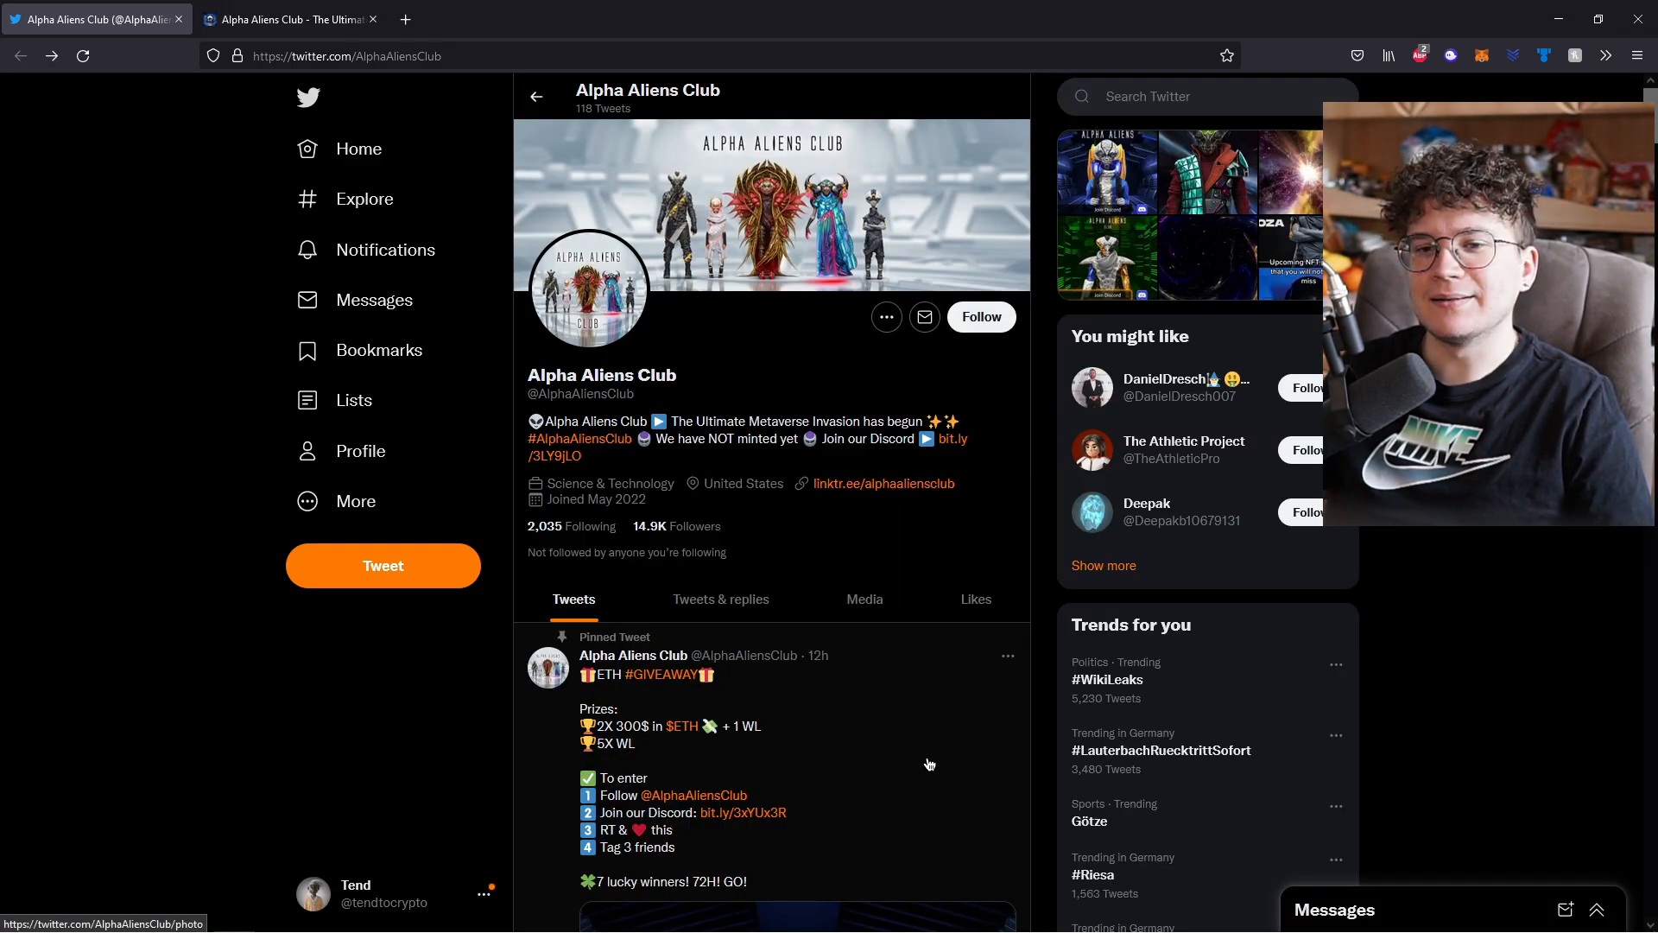
pyautogui.moveTo(251, 711)
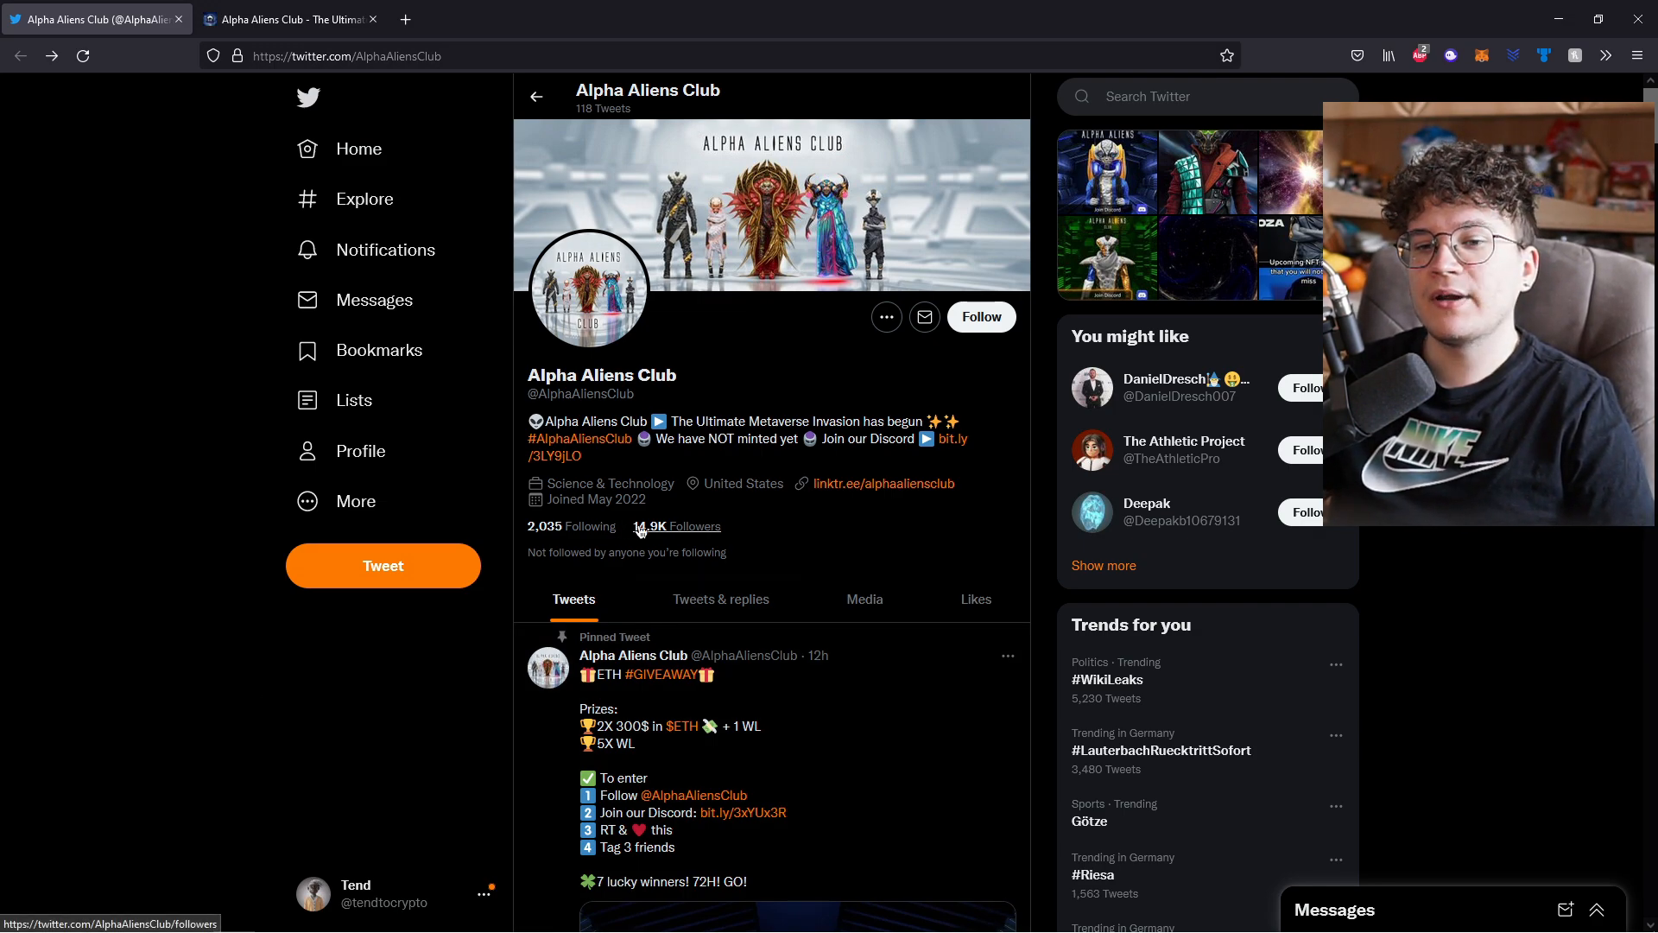
pyautogui.moveTo(804, 551)
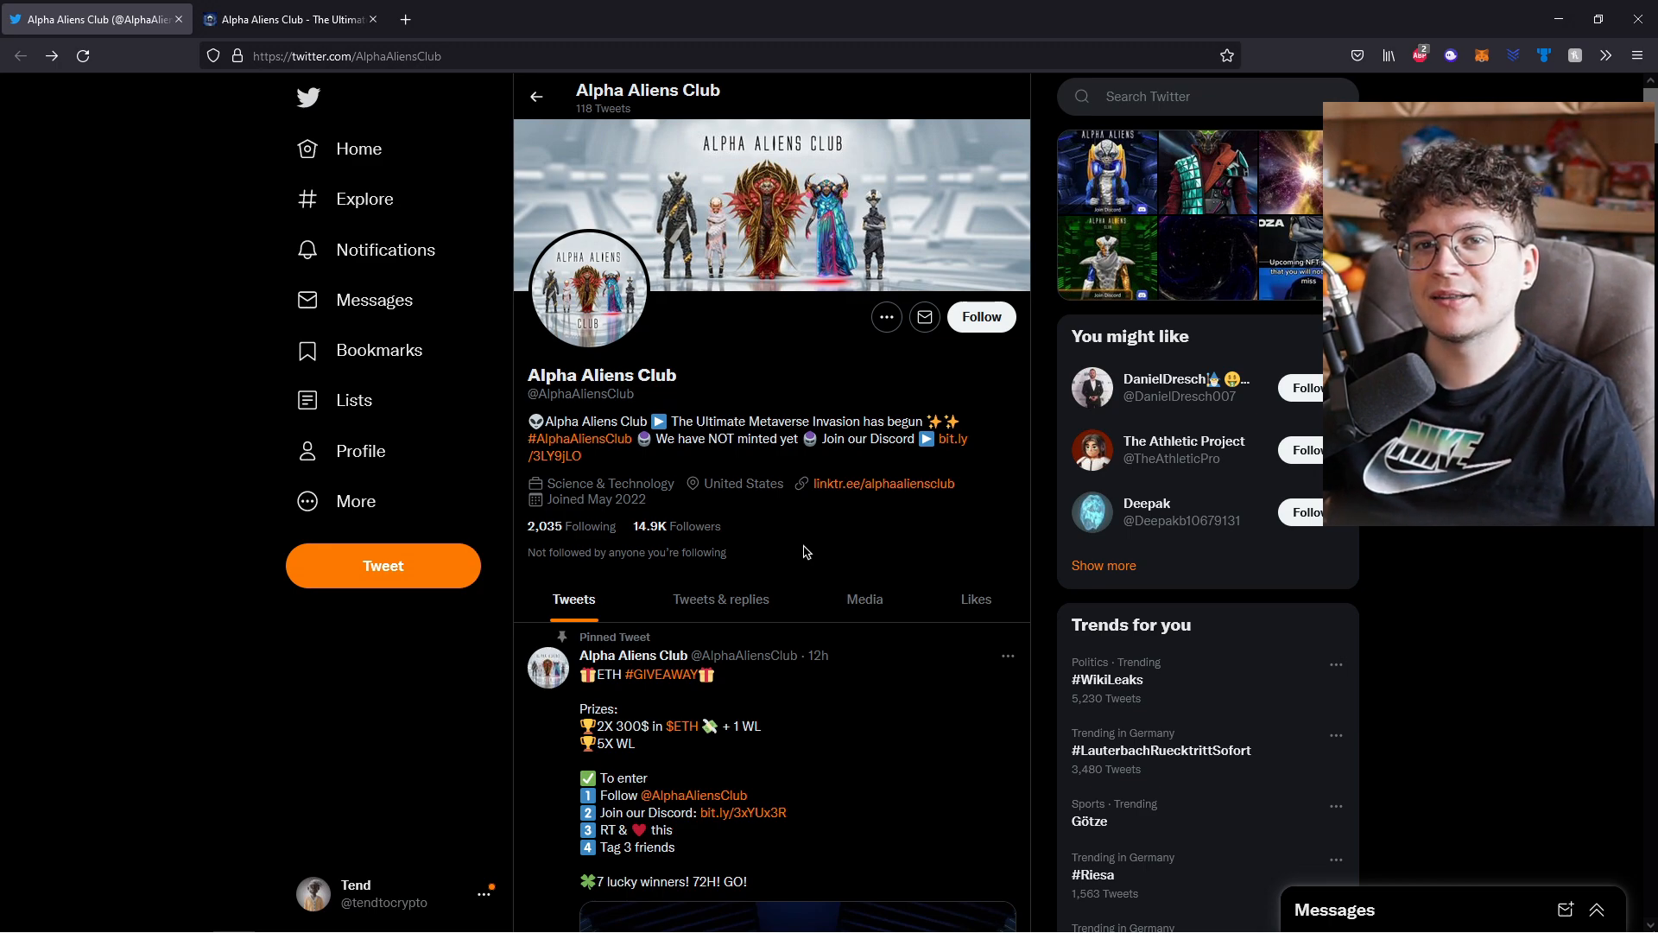
pyautogui.scroll(-3)
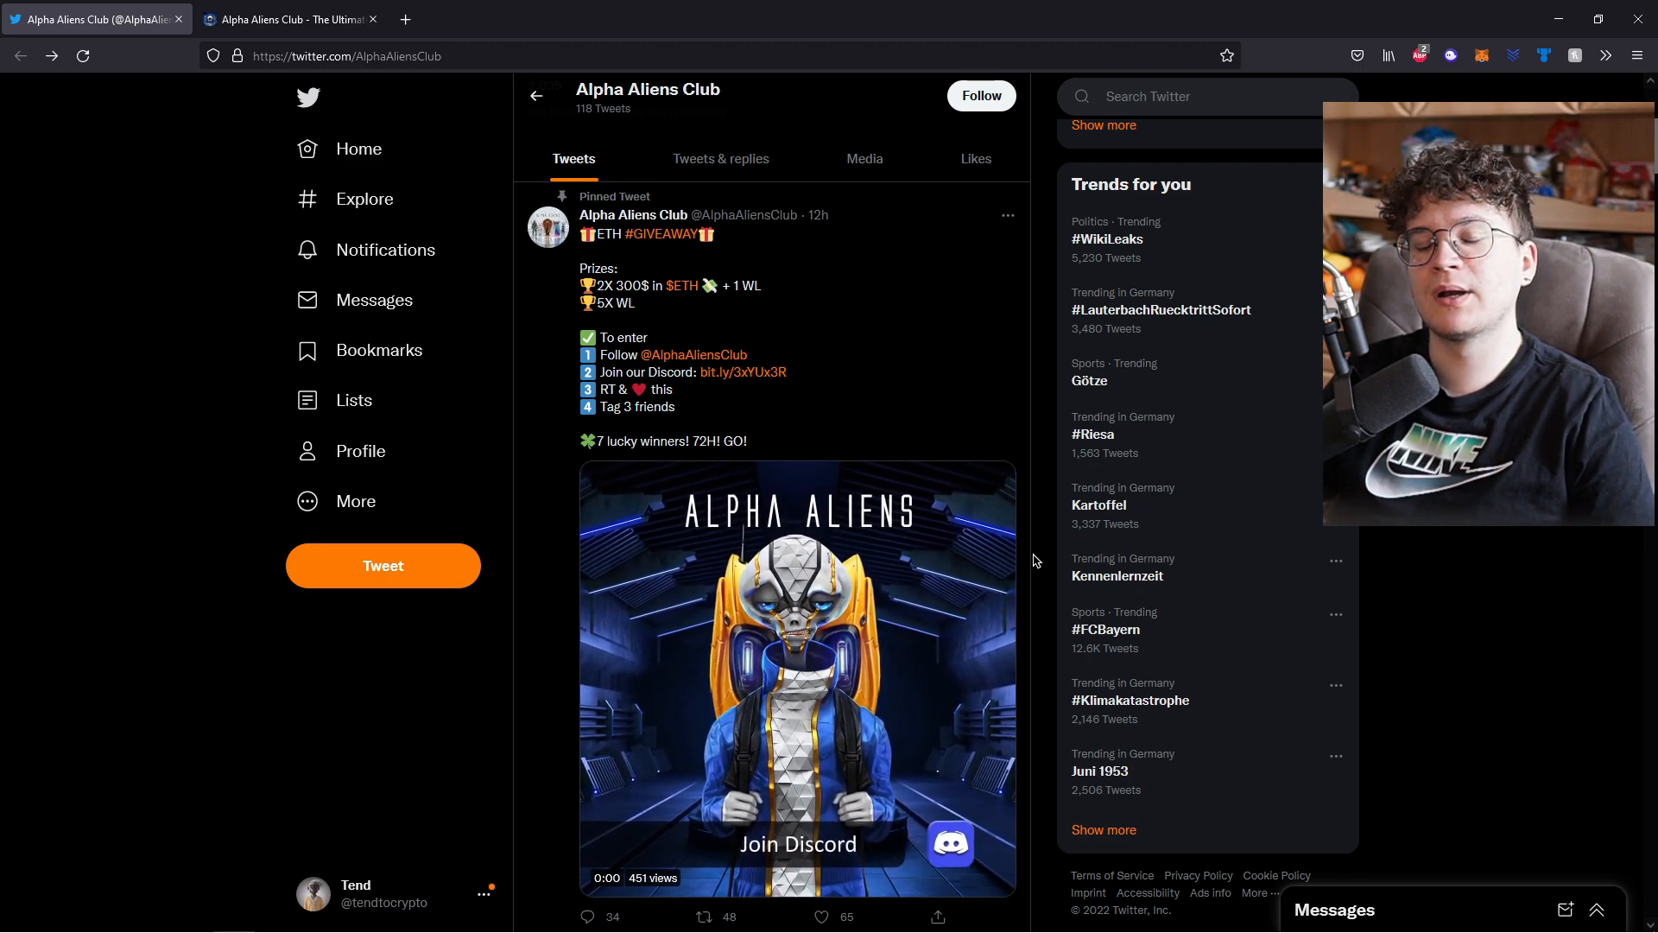
pyautogui.click(291, 19)
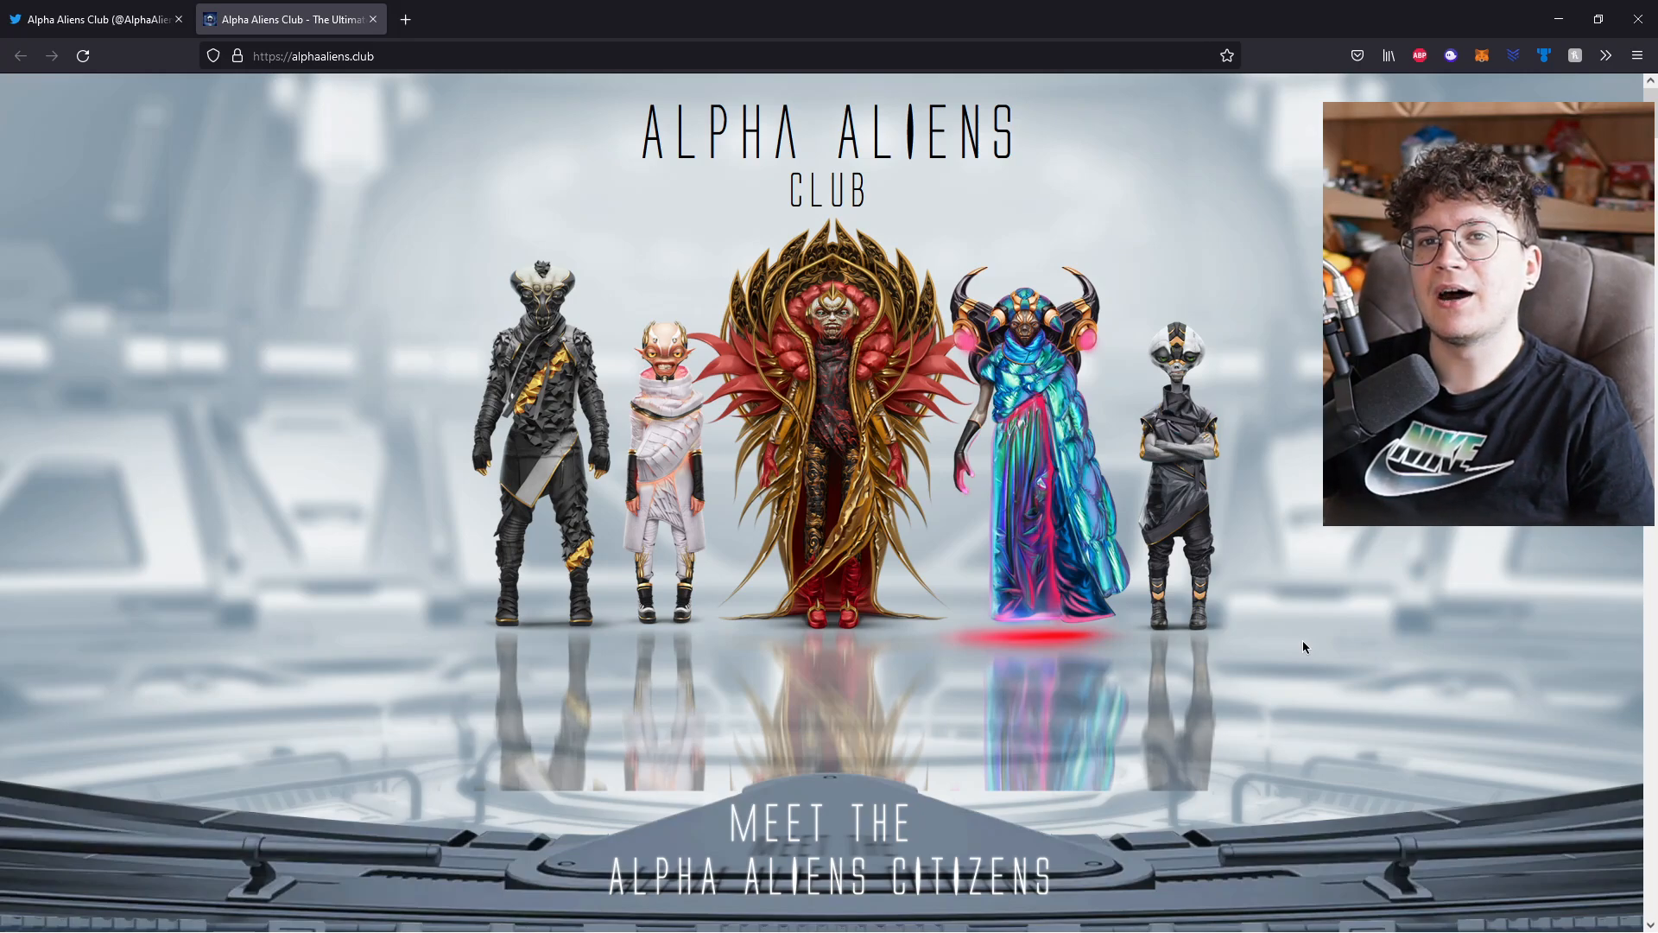
# Rotate the Brudu 4000 warrior carousel five times, then scroll down to Yoza 3000
pyautogui.scroll(-3)
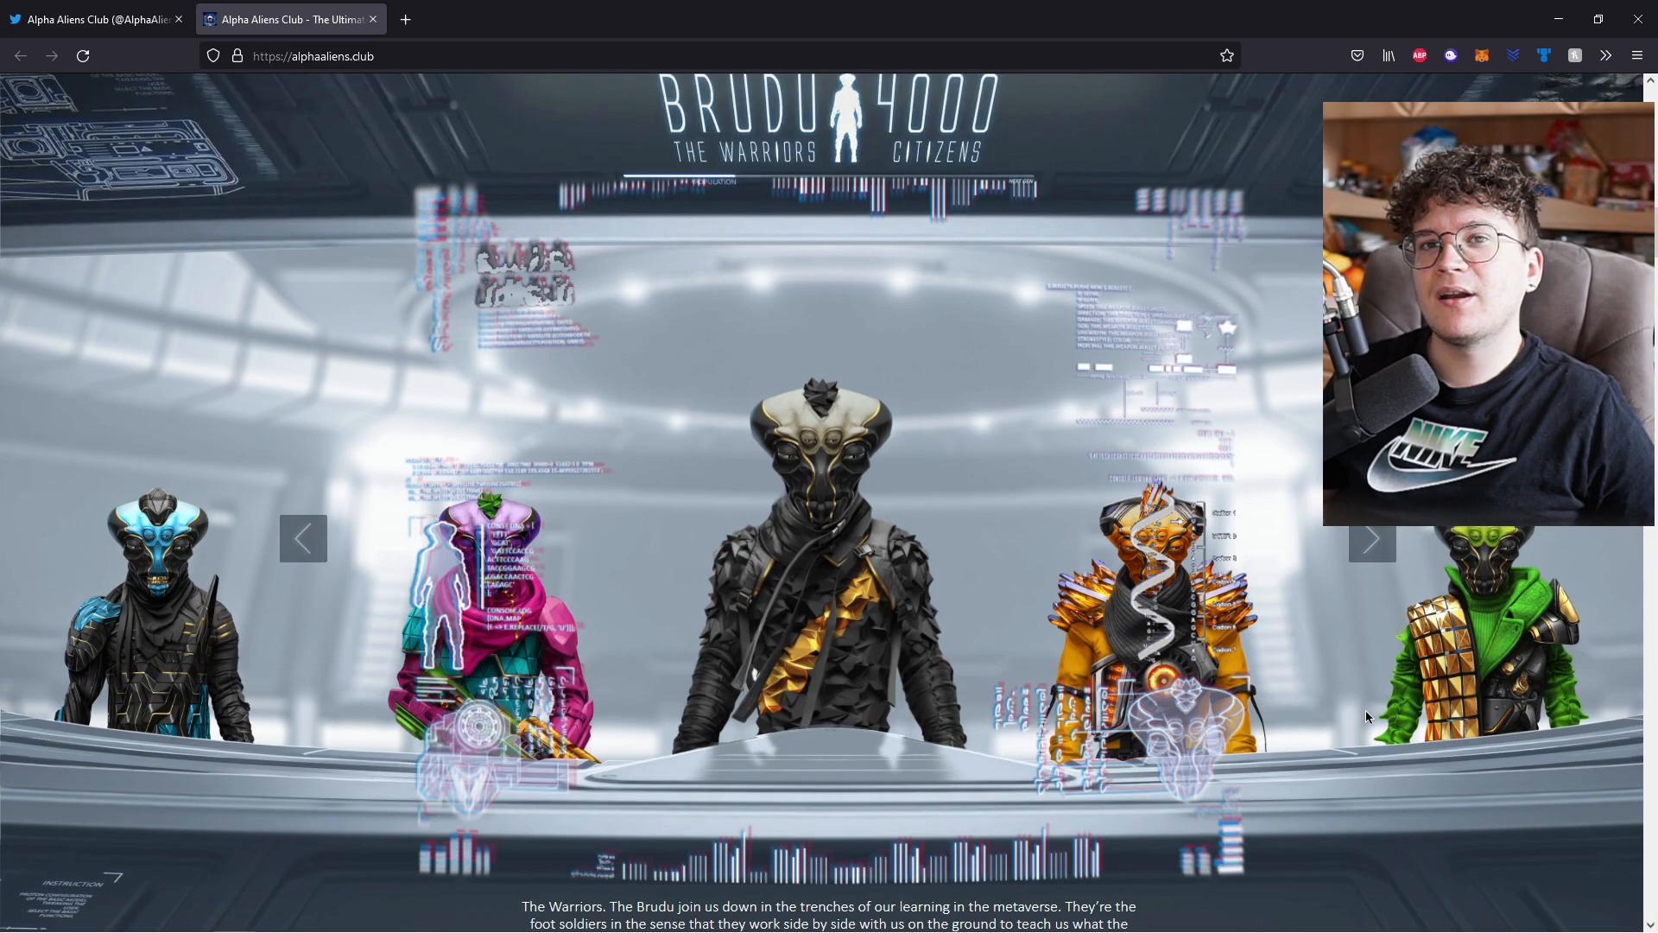
pyautogui.click(1371, 538)
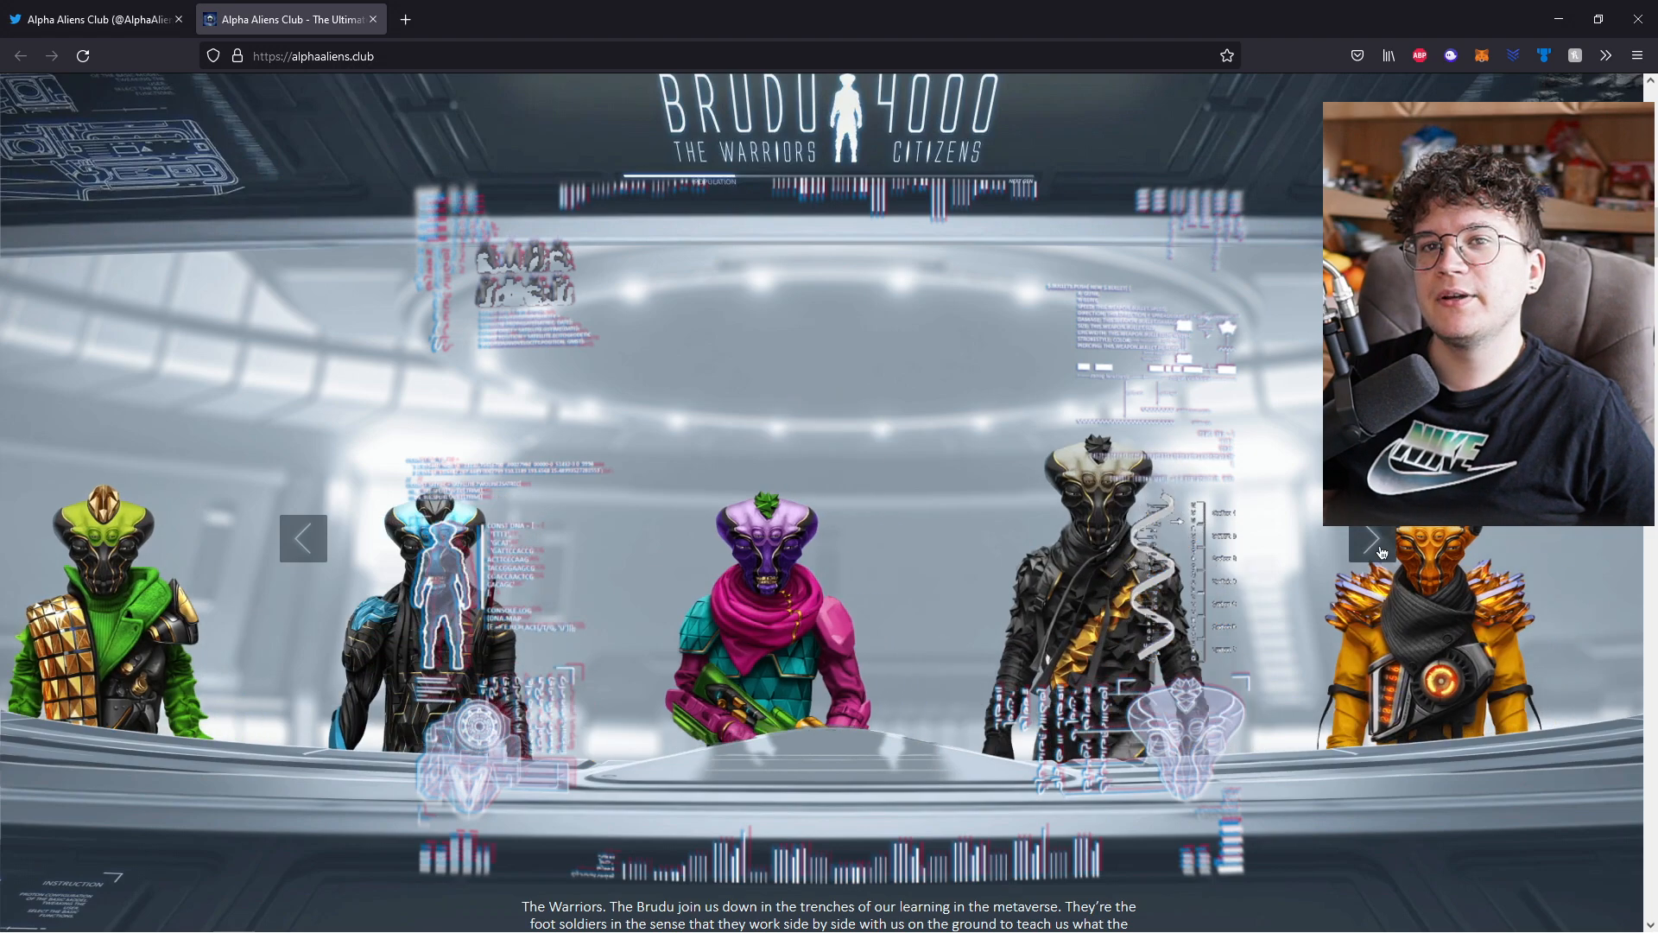
pyautogui.click(1373, 539)
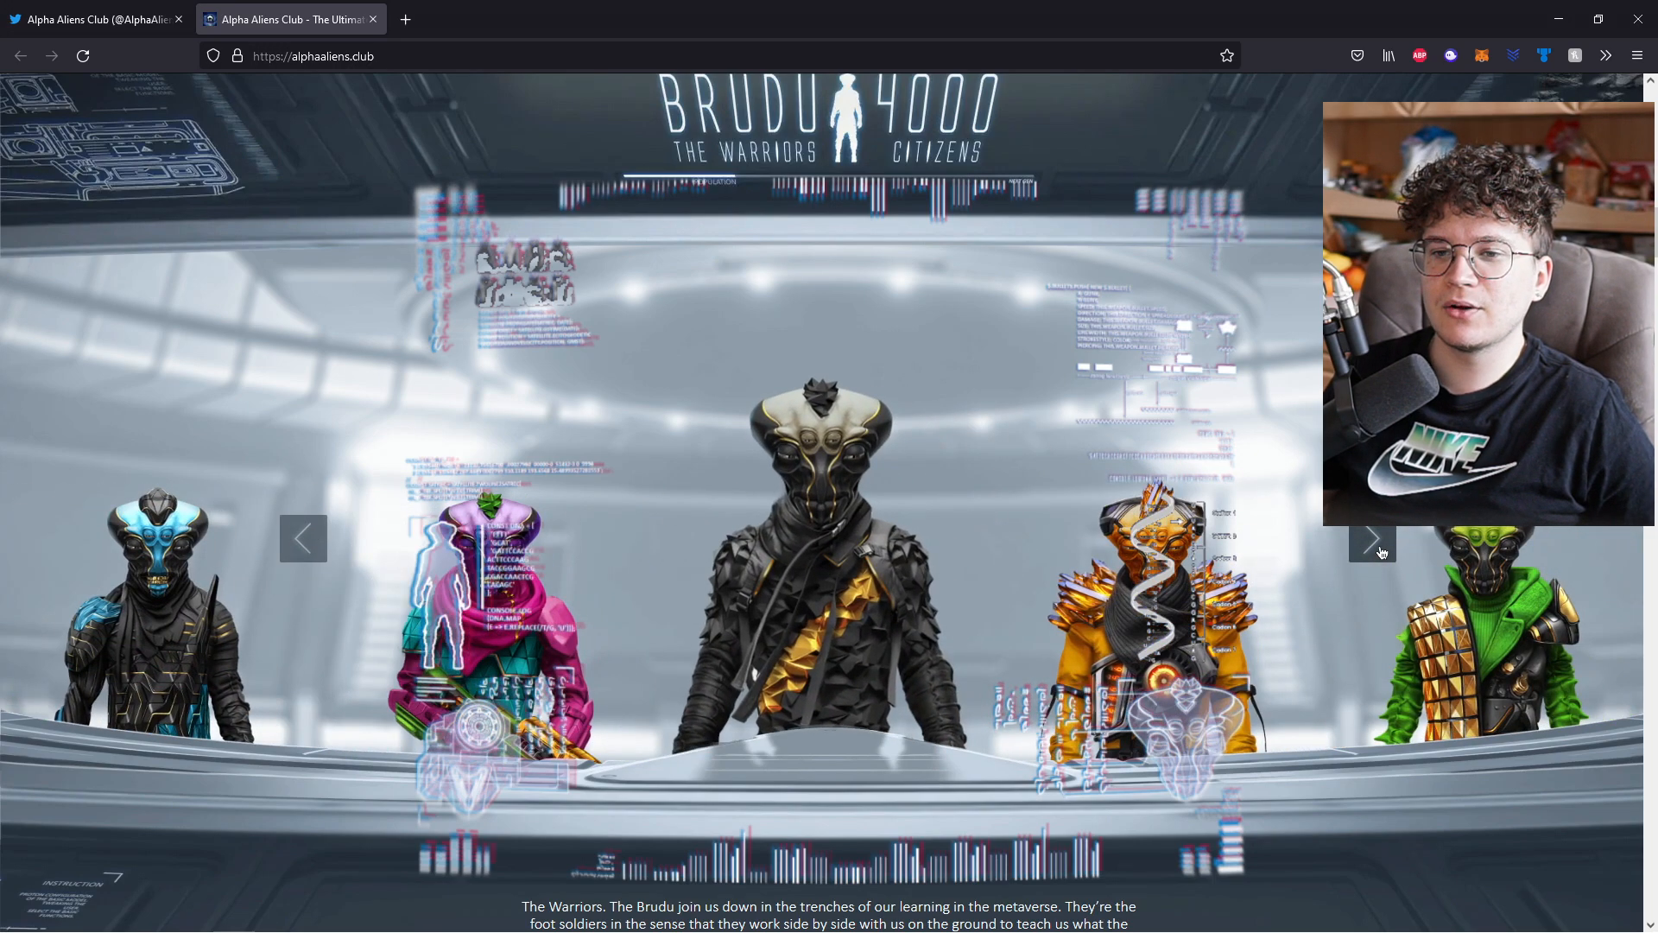
pyautogui.click(1371, 538)
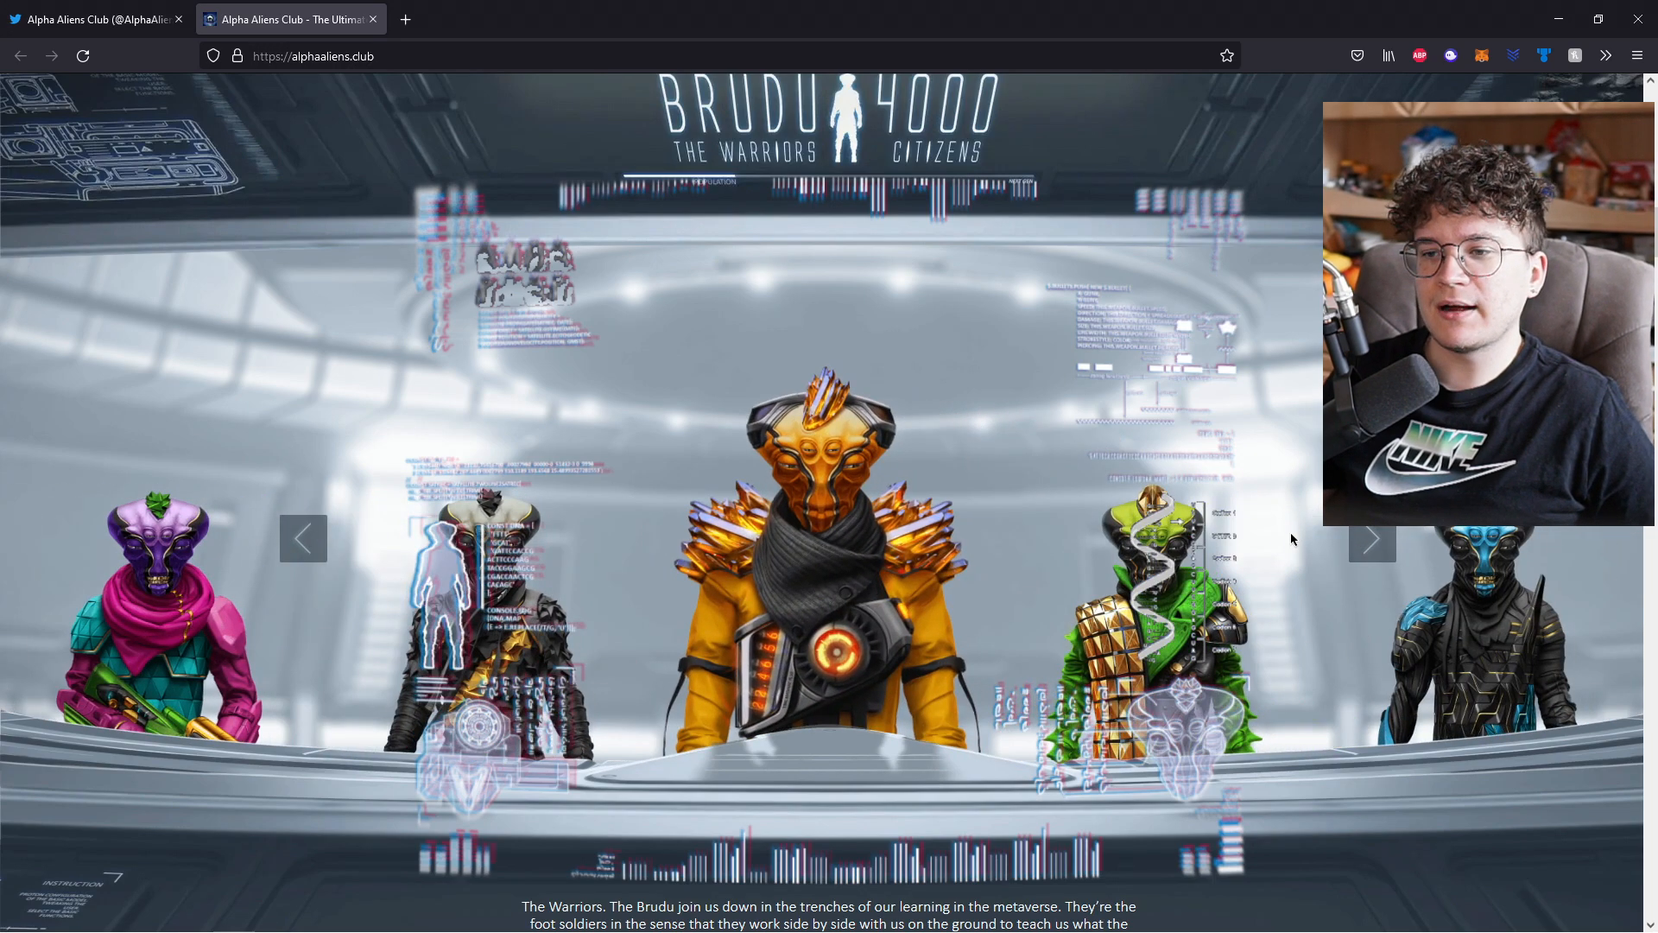
pyautogui.click(1372, 538)
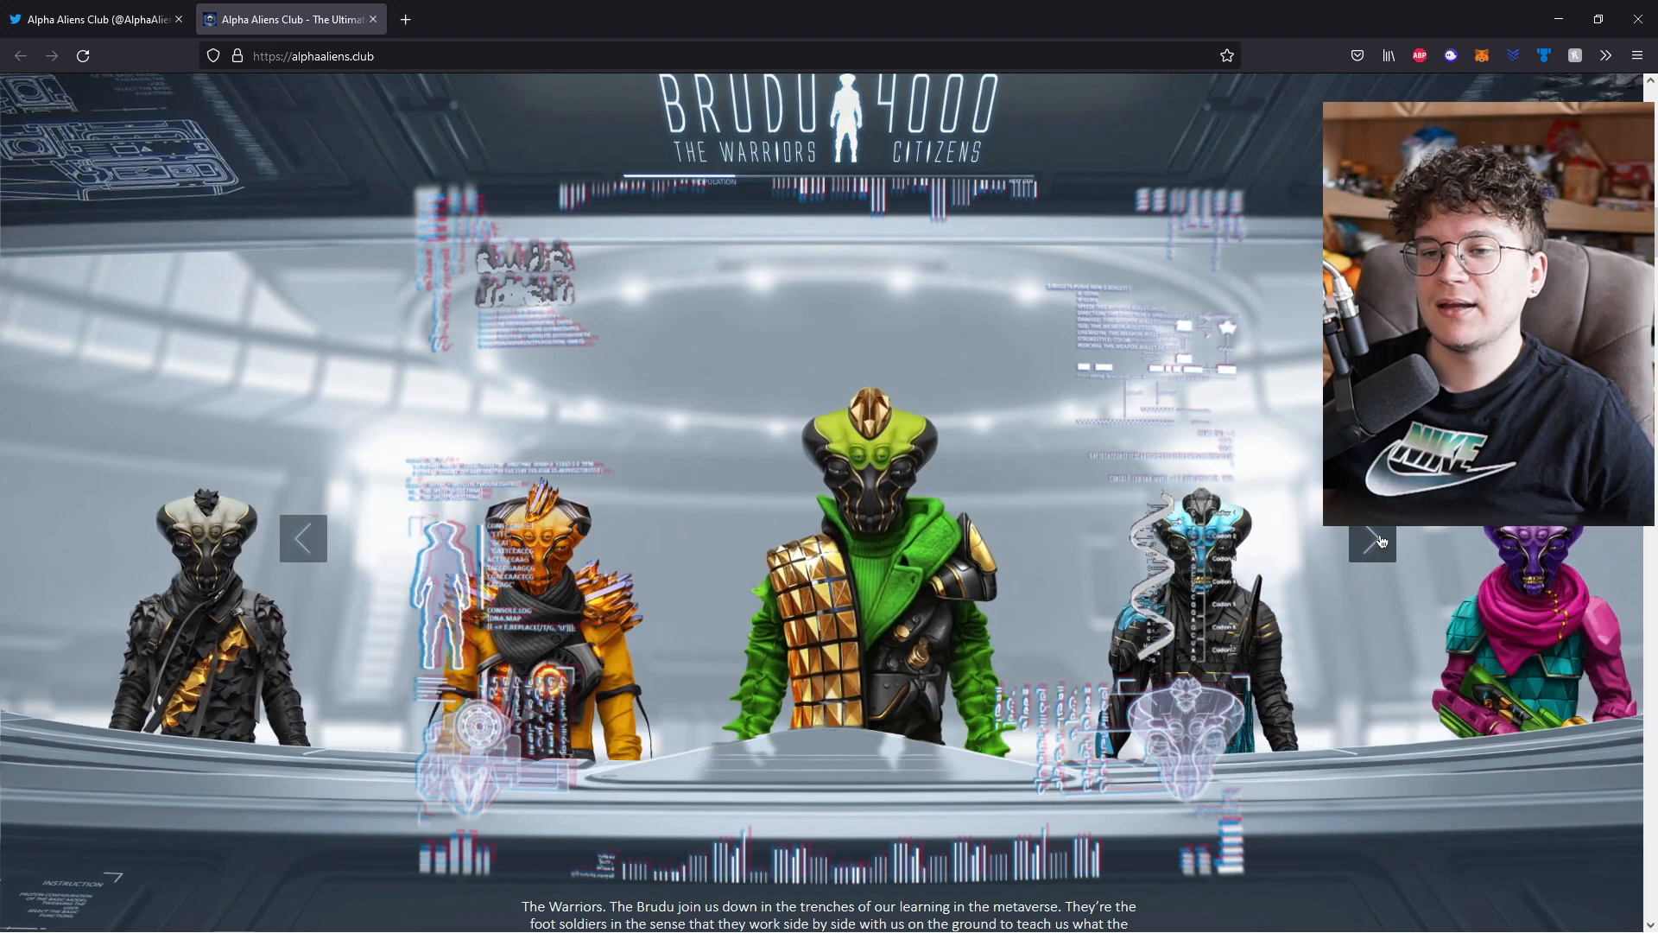
pyautogui.click(1372, 539)
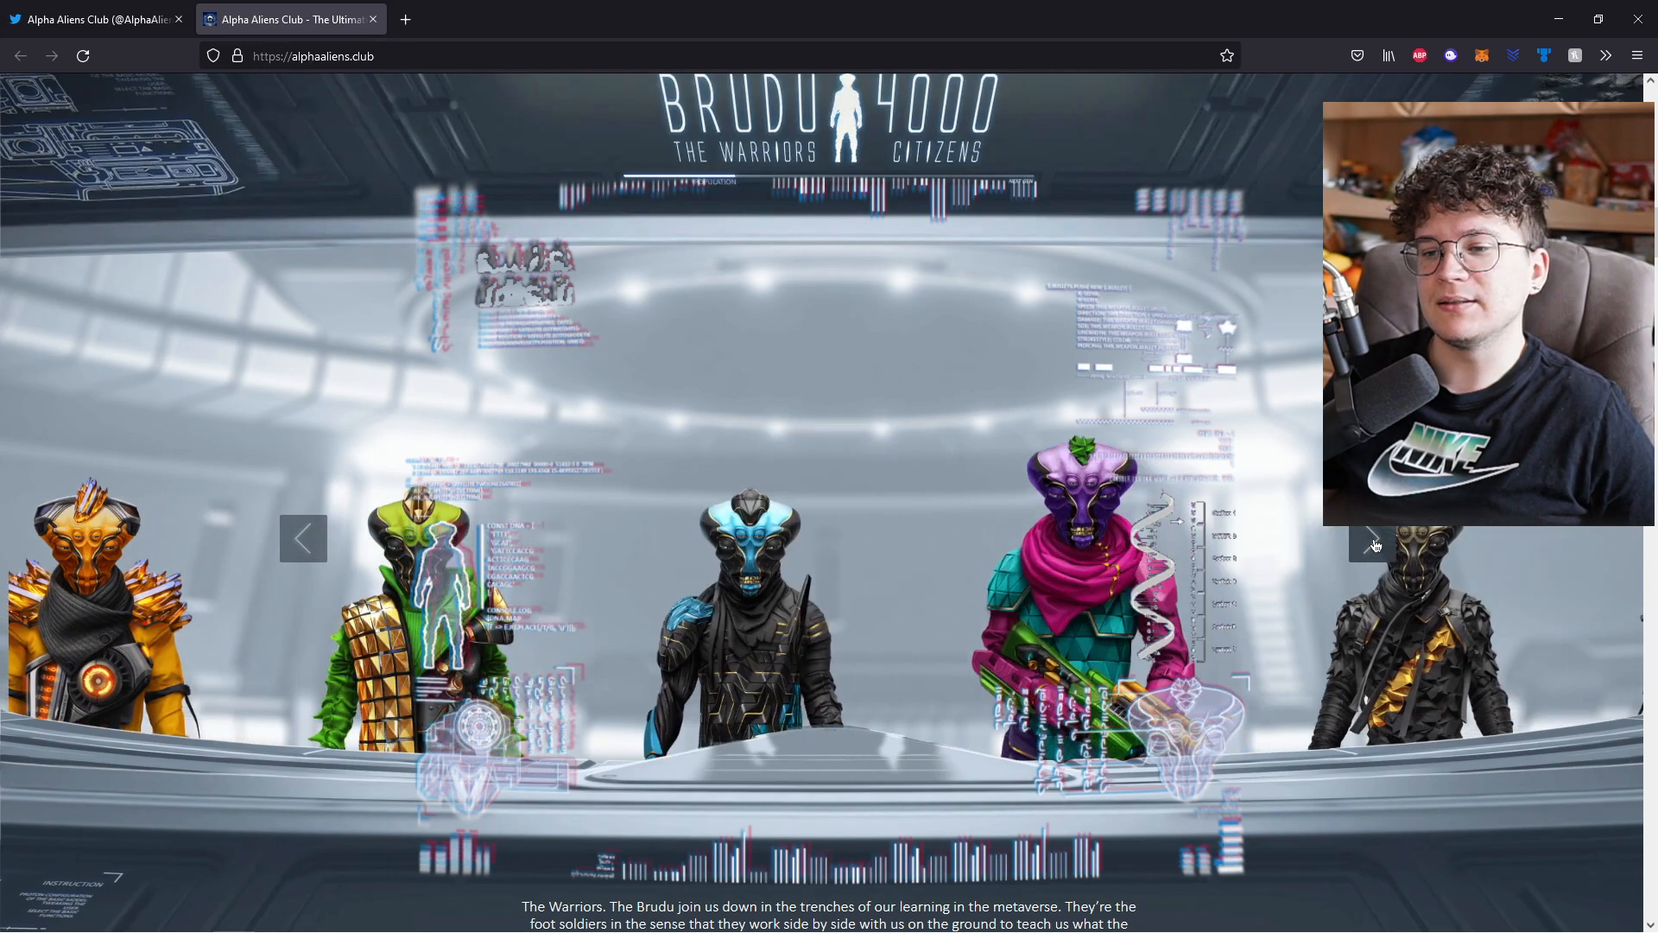
pyautogui.scroll(-3)
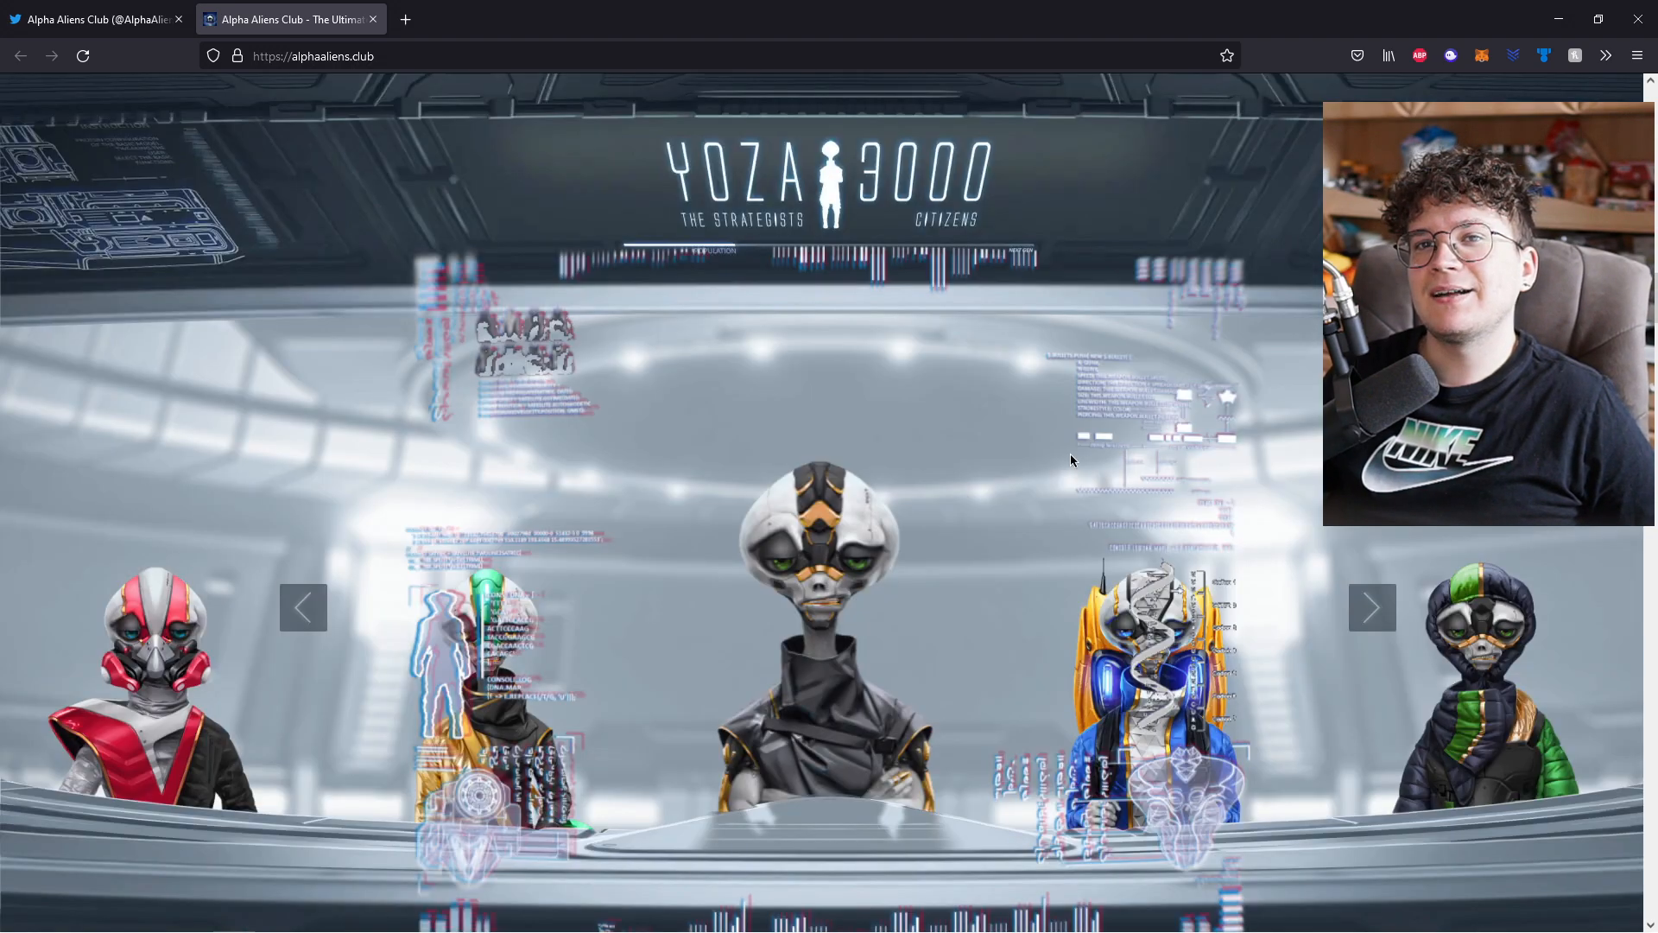
# Advance the Yoza 3000 strategist carousel three characters forward
pyautogui.click(1371, 606)
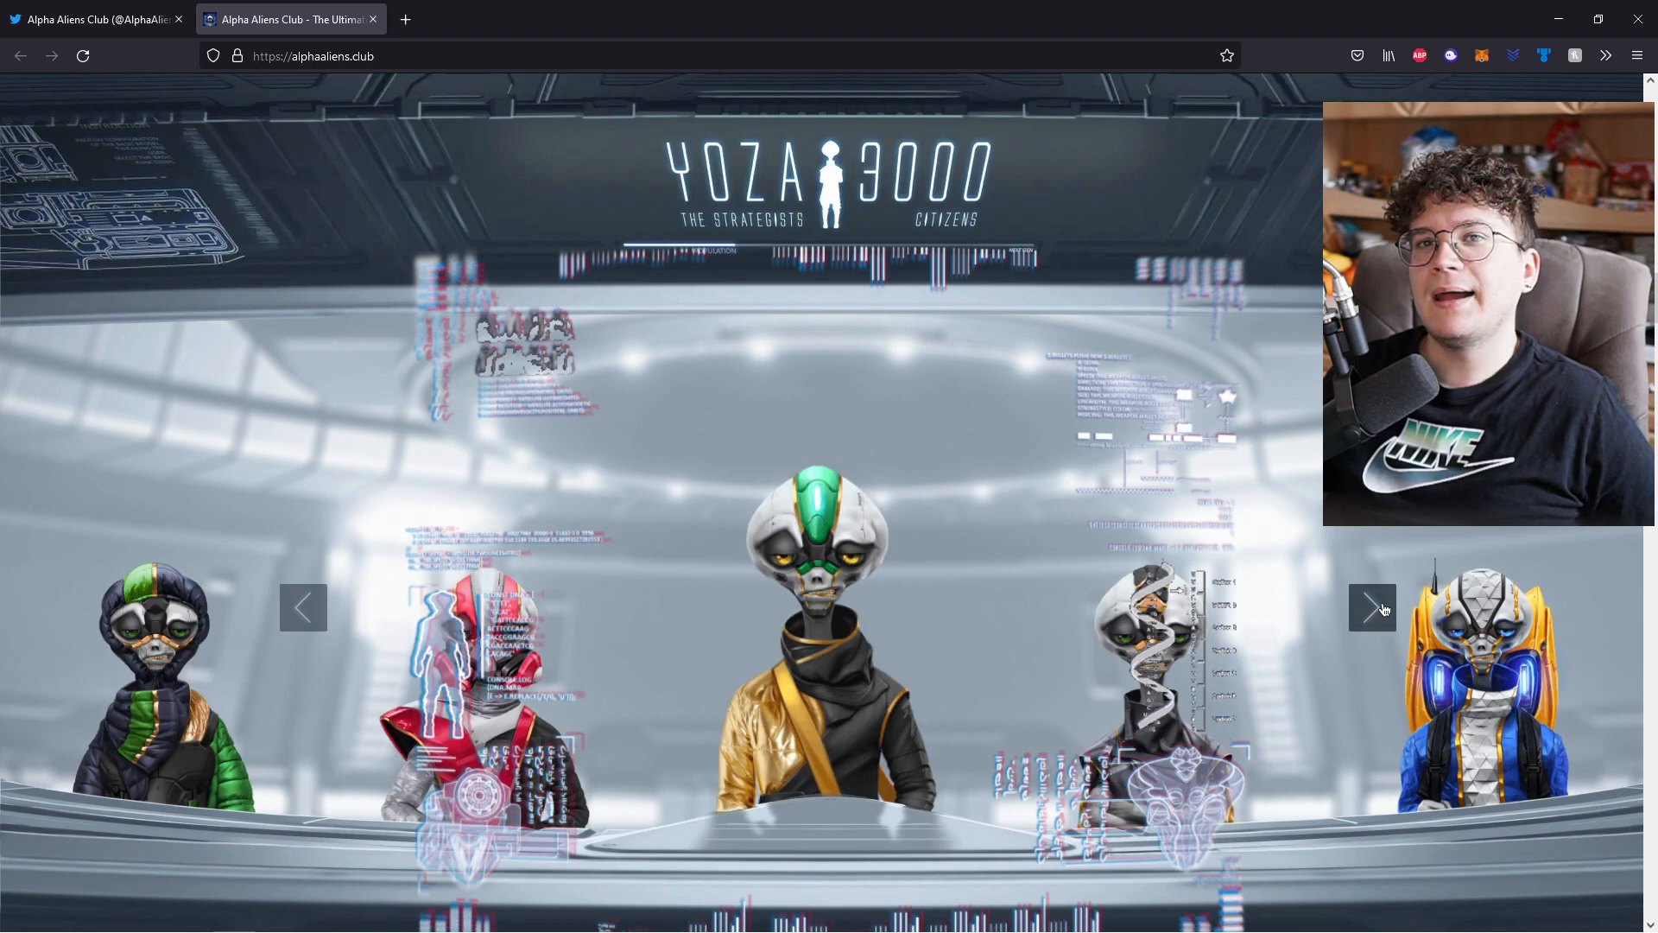
pyautogui.click(1373, 607)
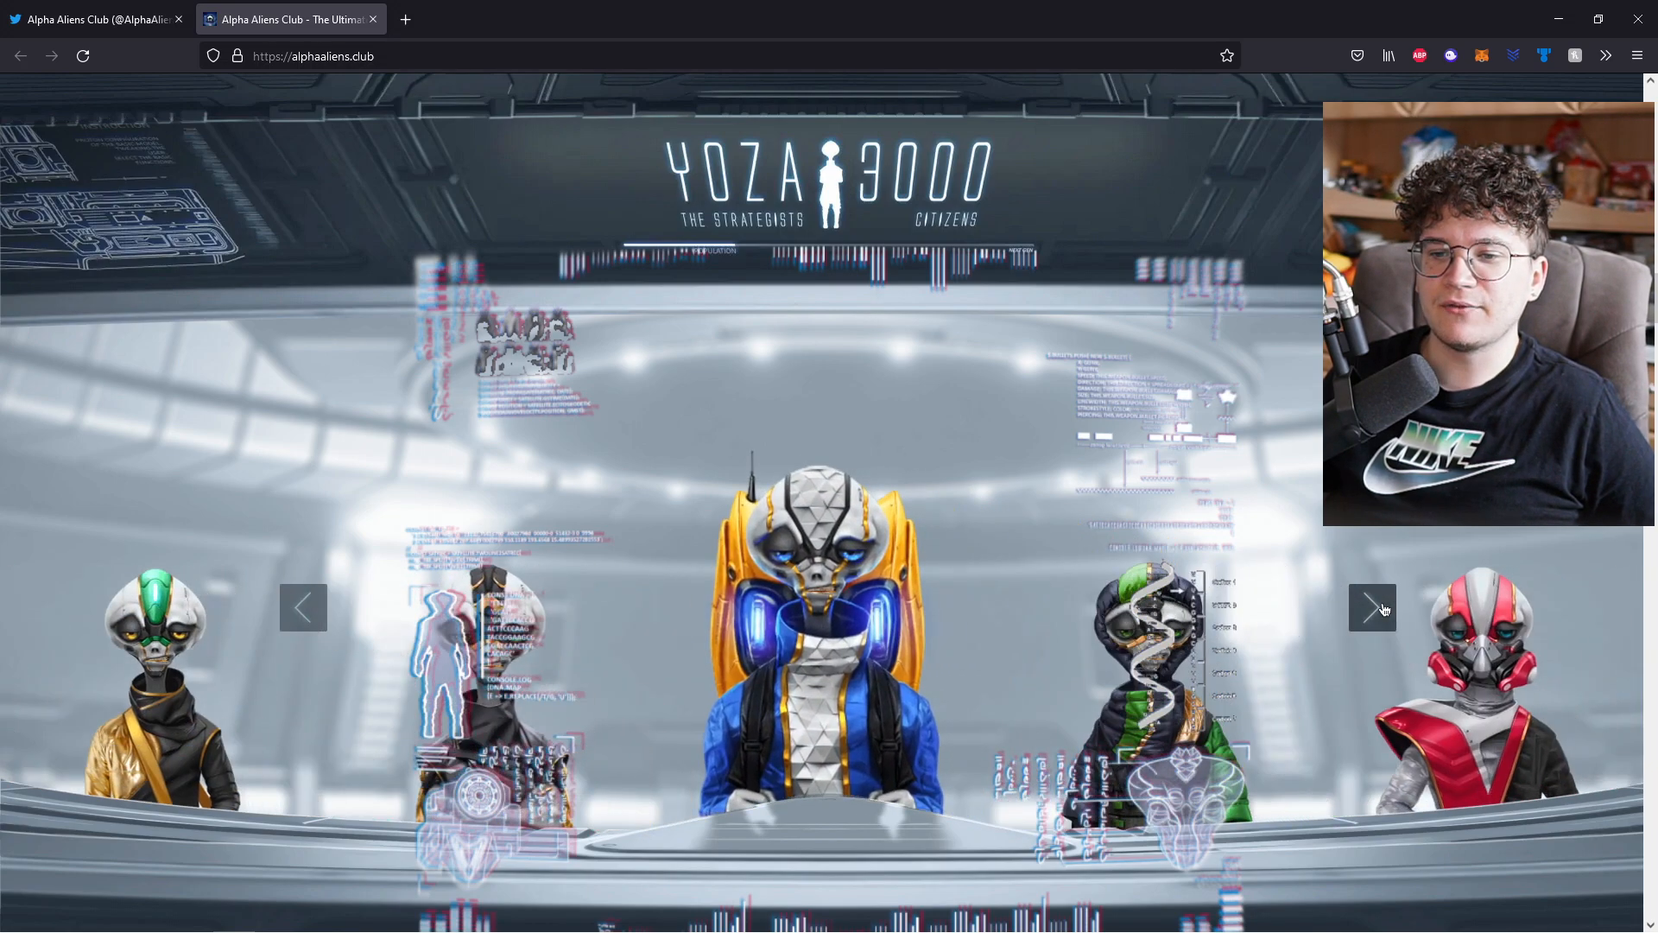
pyautogui.click(1371, 607)
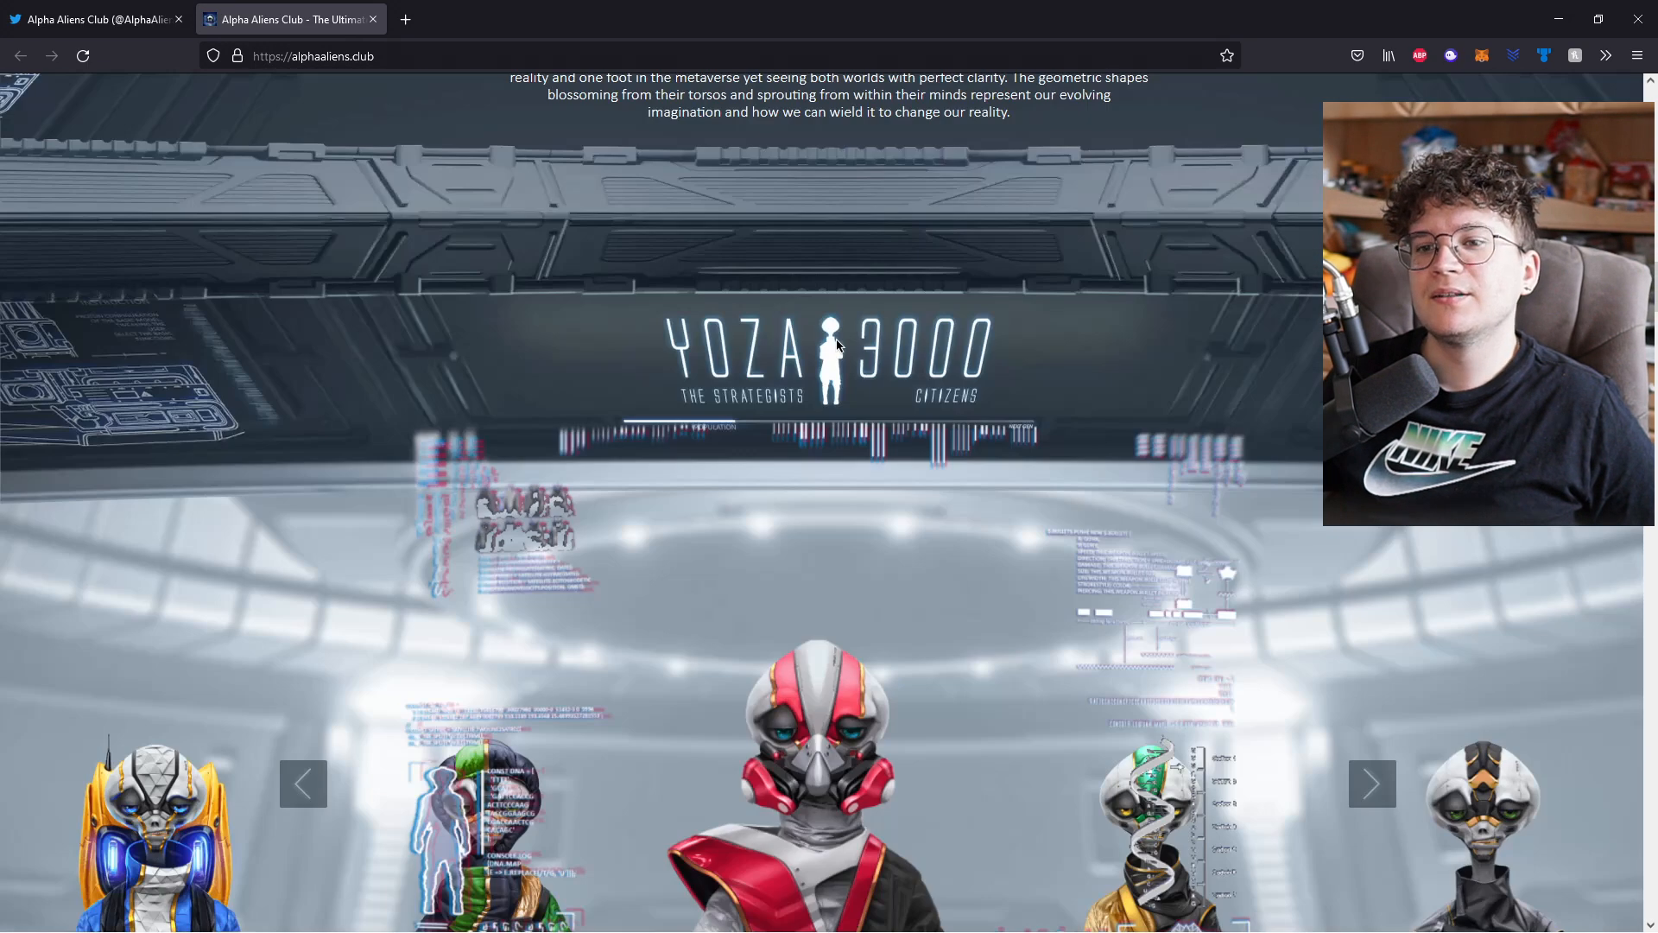
pyautogui.moveTo(934, 391)
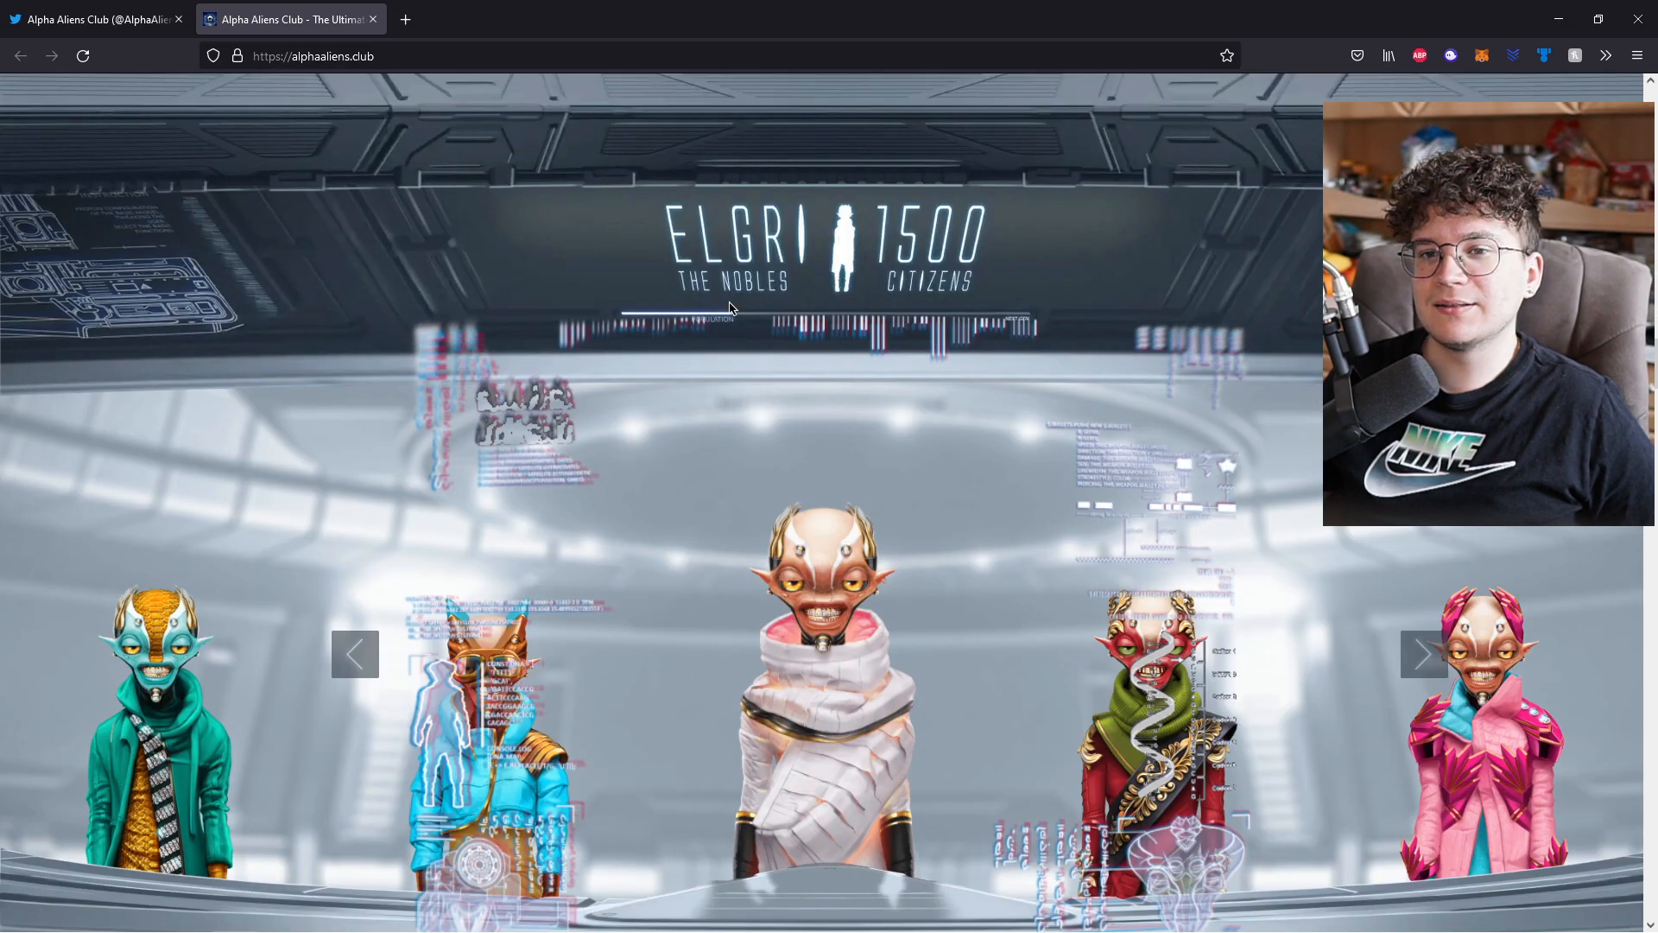
pyautogui.moveTo(1071, 406)
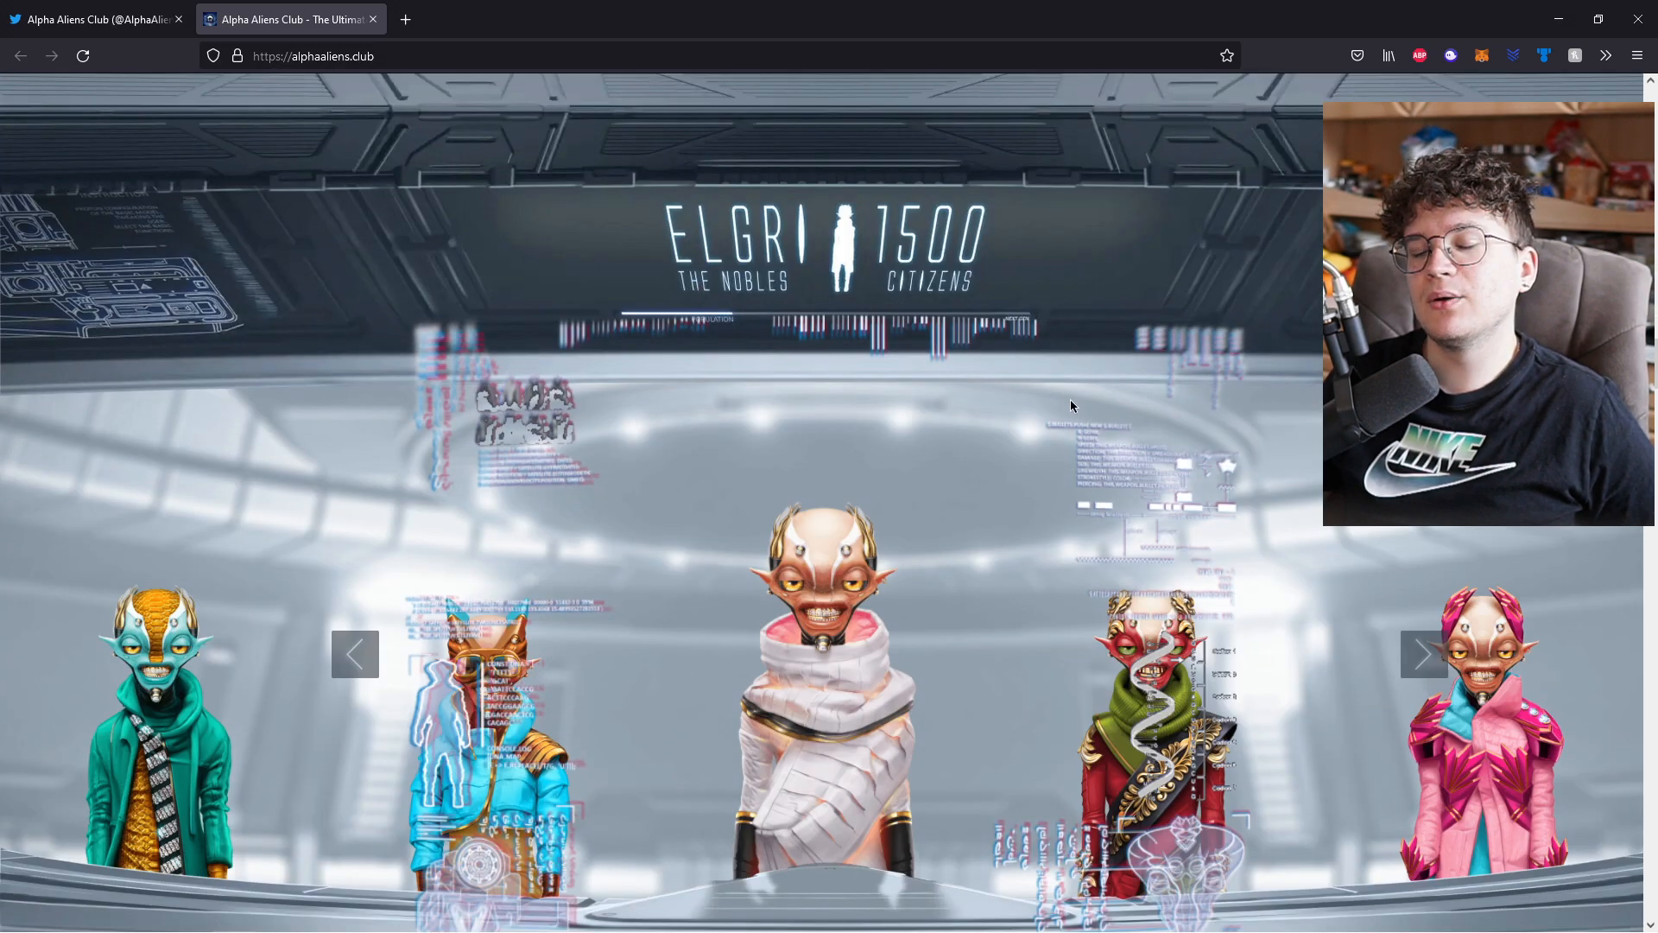
pyautogui.moveTo(1205, 491)
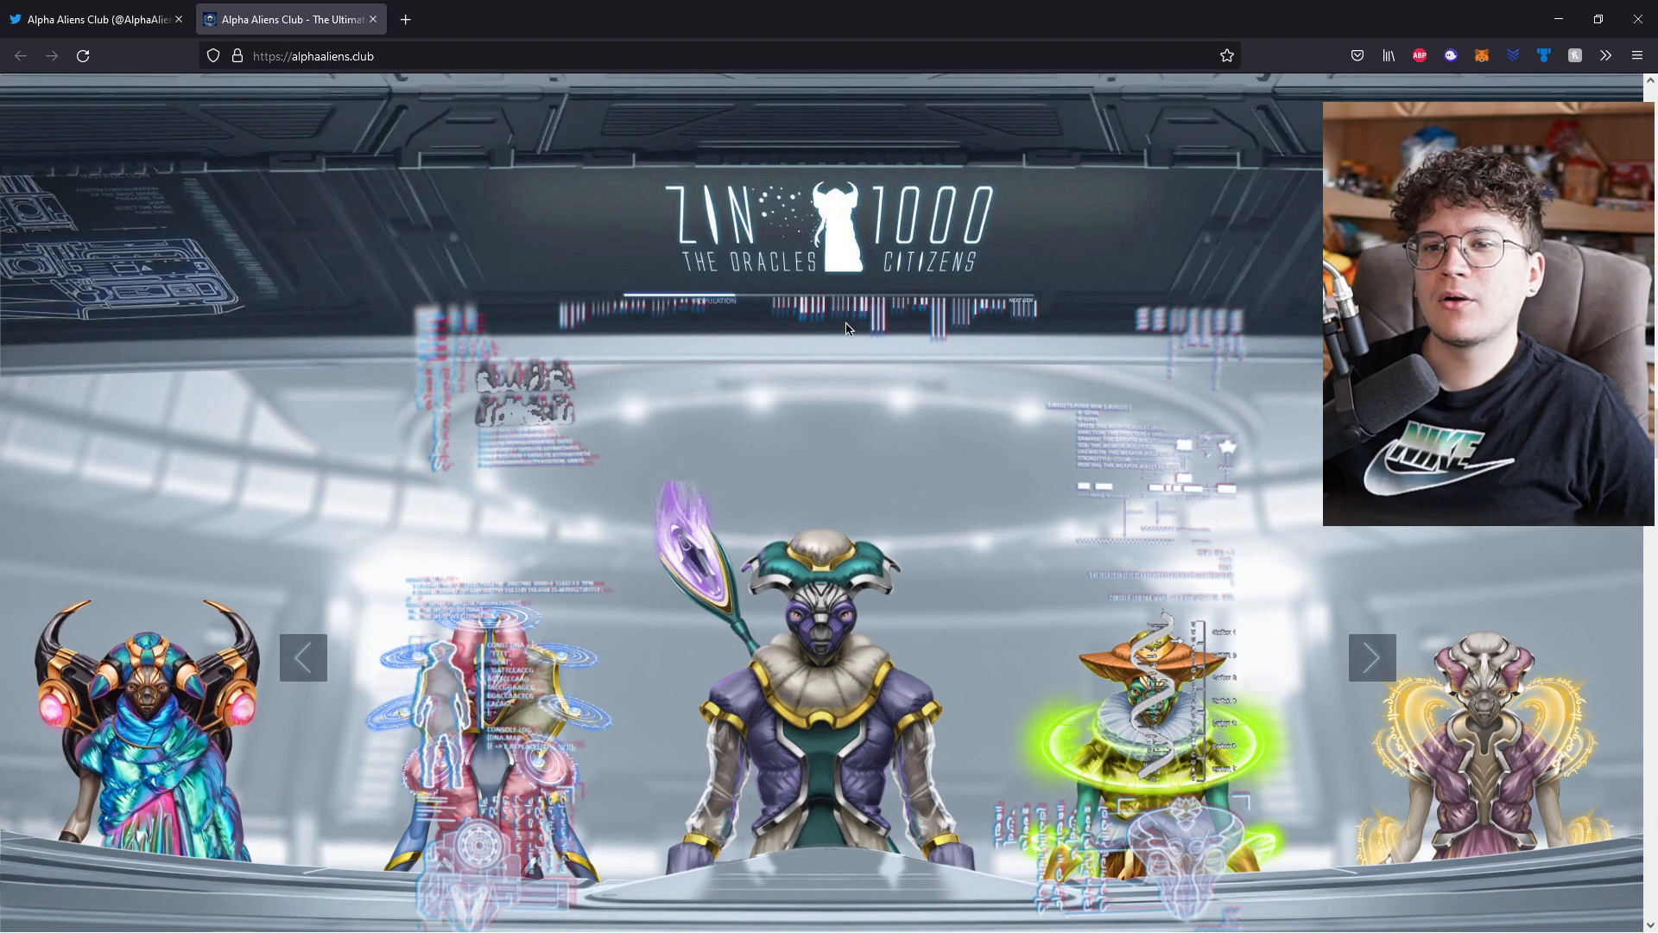
pyautogui.moveTo(1107, 735)
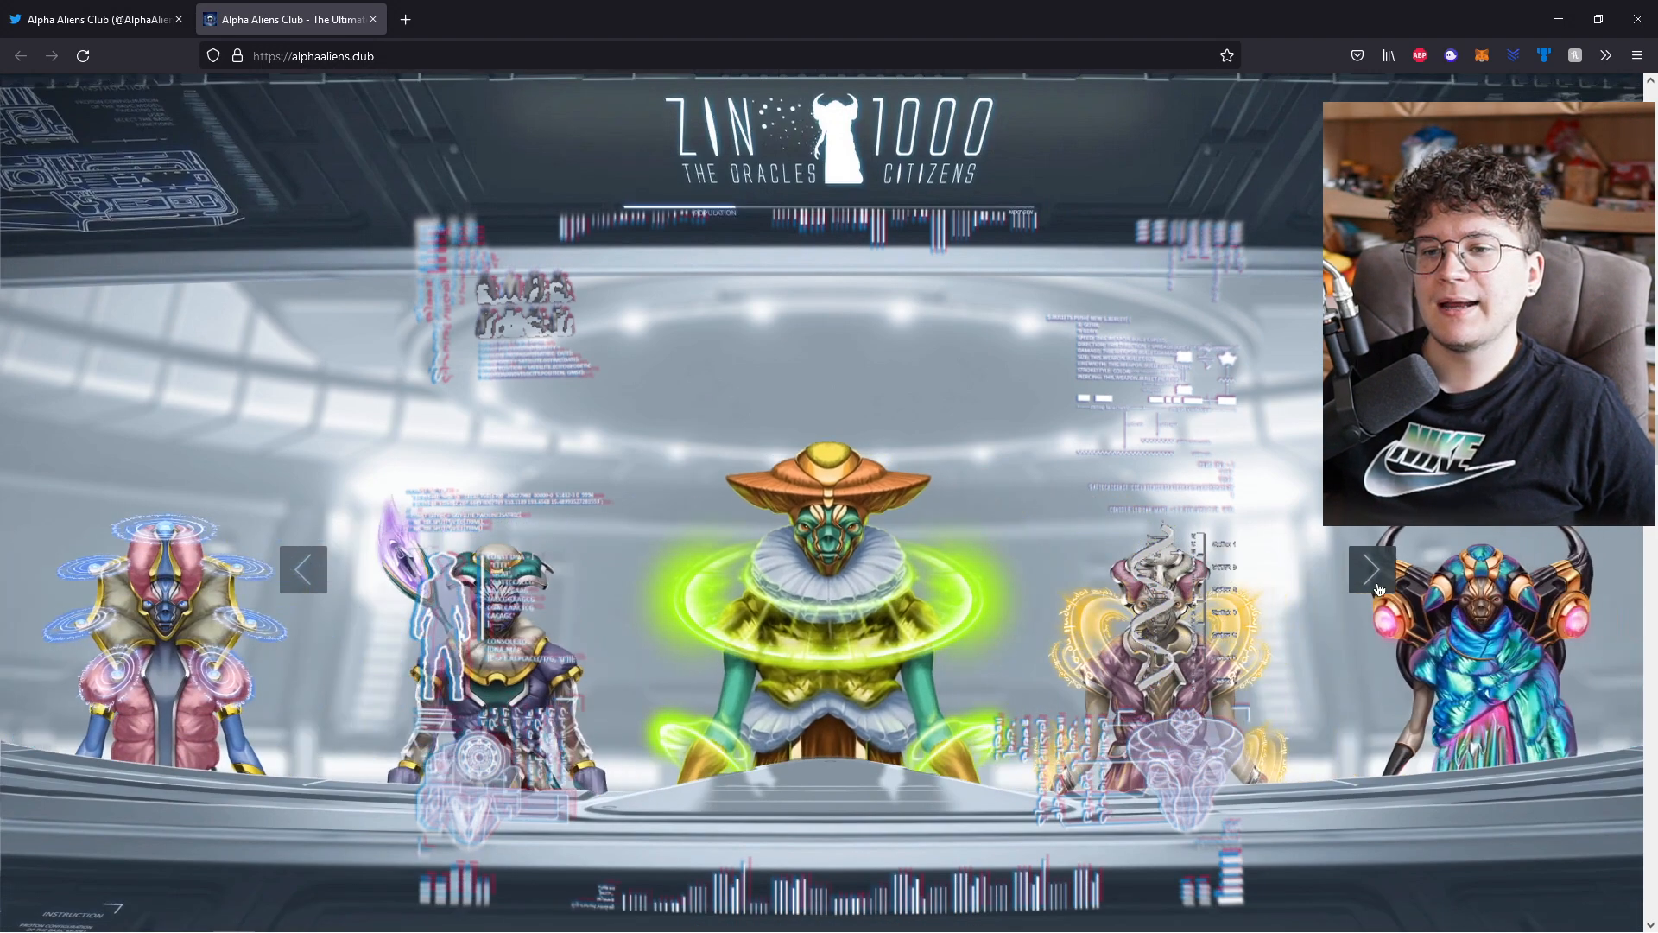
# Cycle three ZIN 1000 Oracles characters, then bring up the MAW-REN 500 Gods class
pyautogui.click(1372, 570)
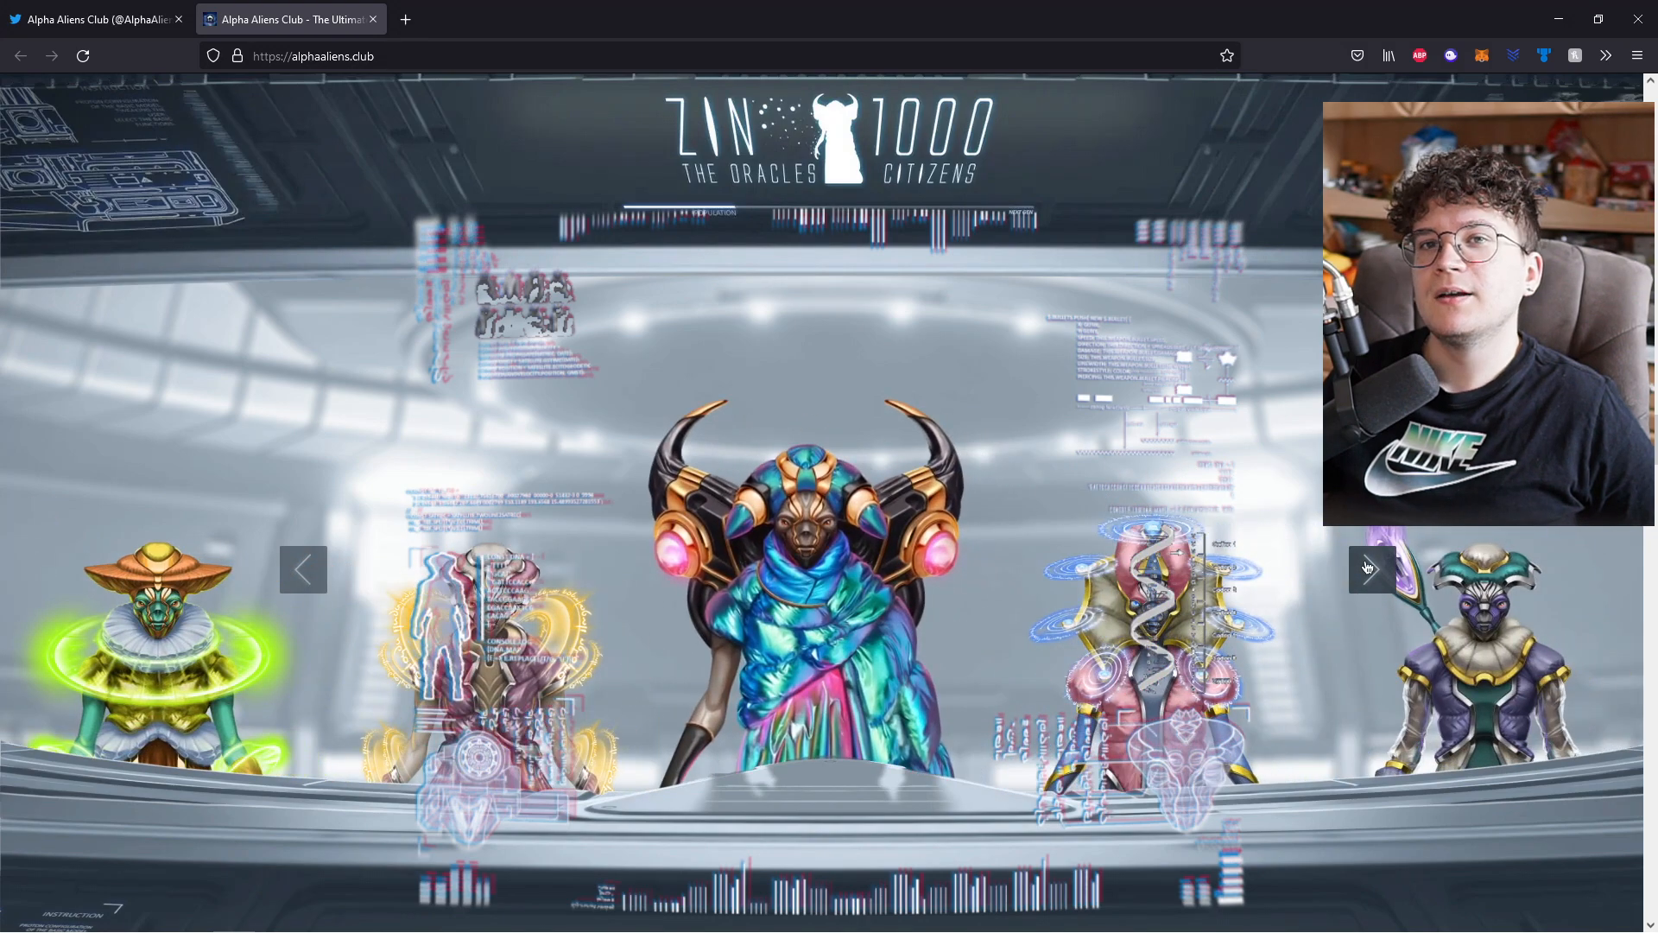
pyautogui.click(1372, 569)
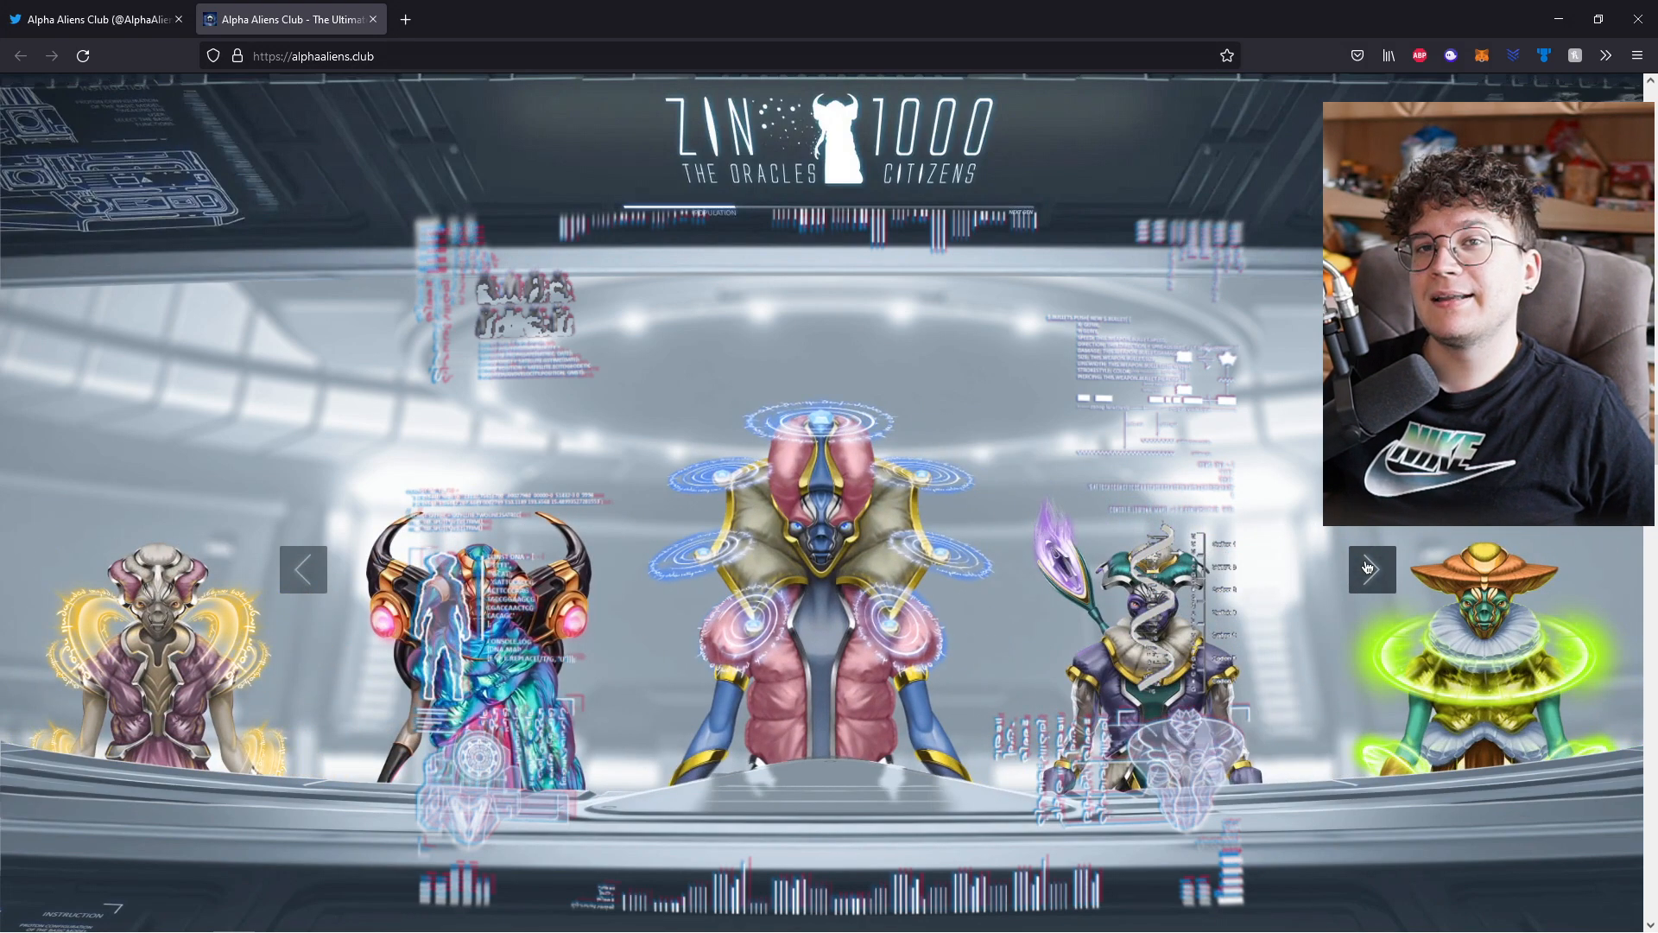
pyautogui.click(1372, 569)
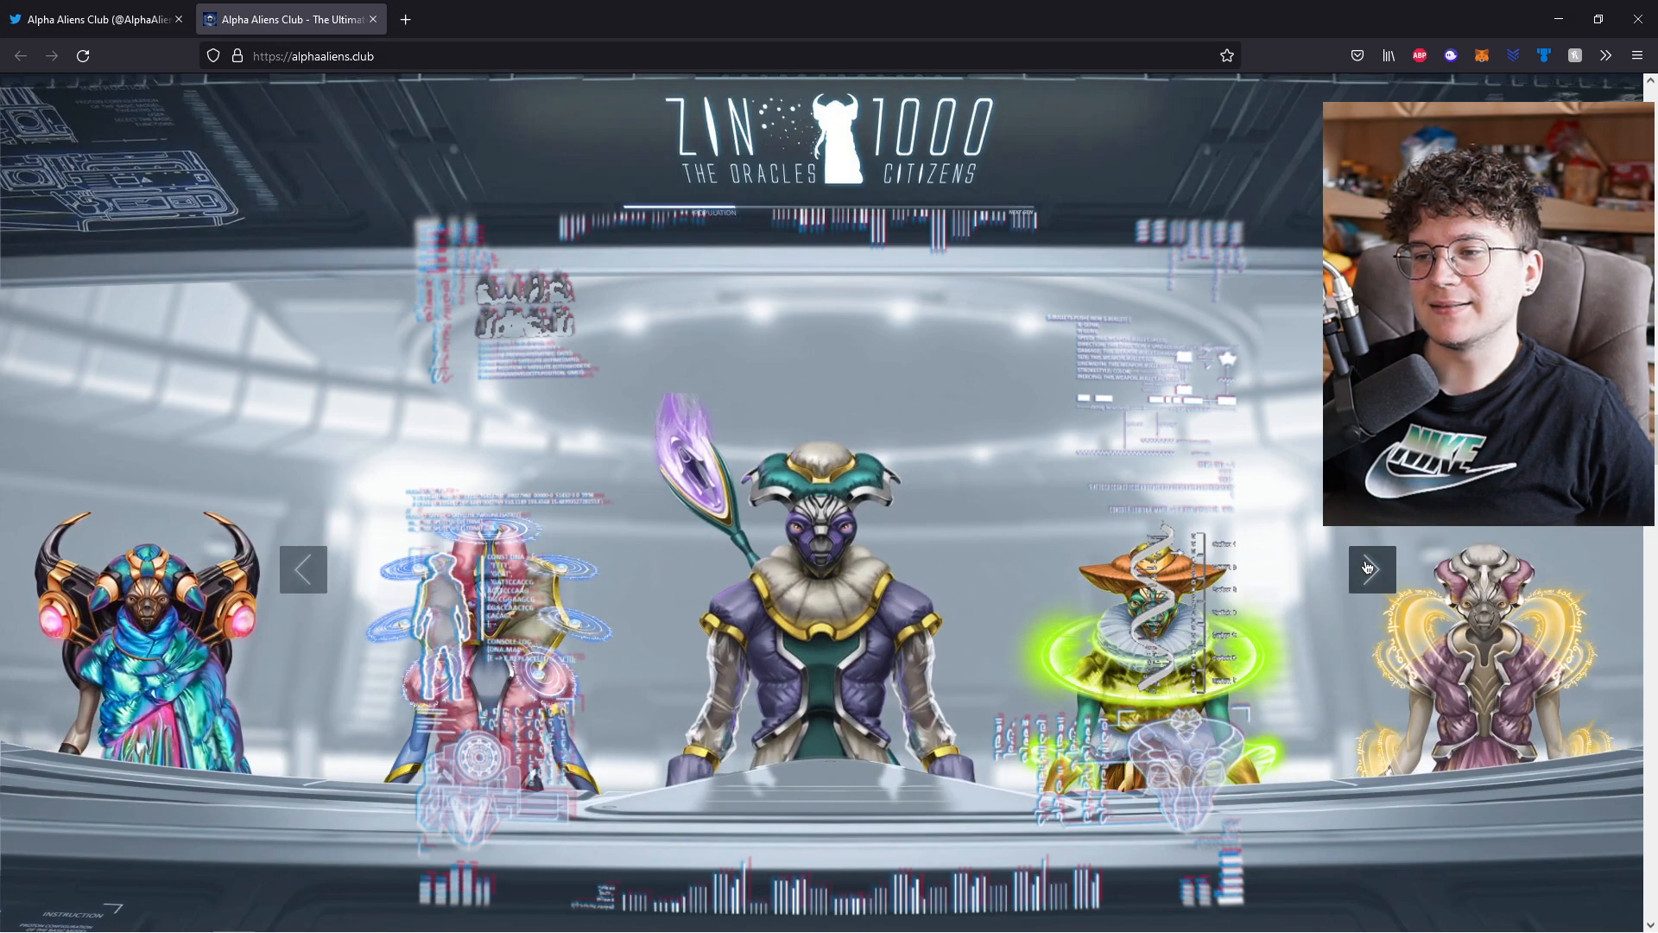
pyautogui.click(1372, 569)
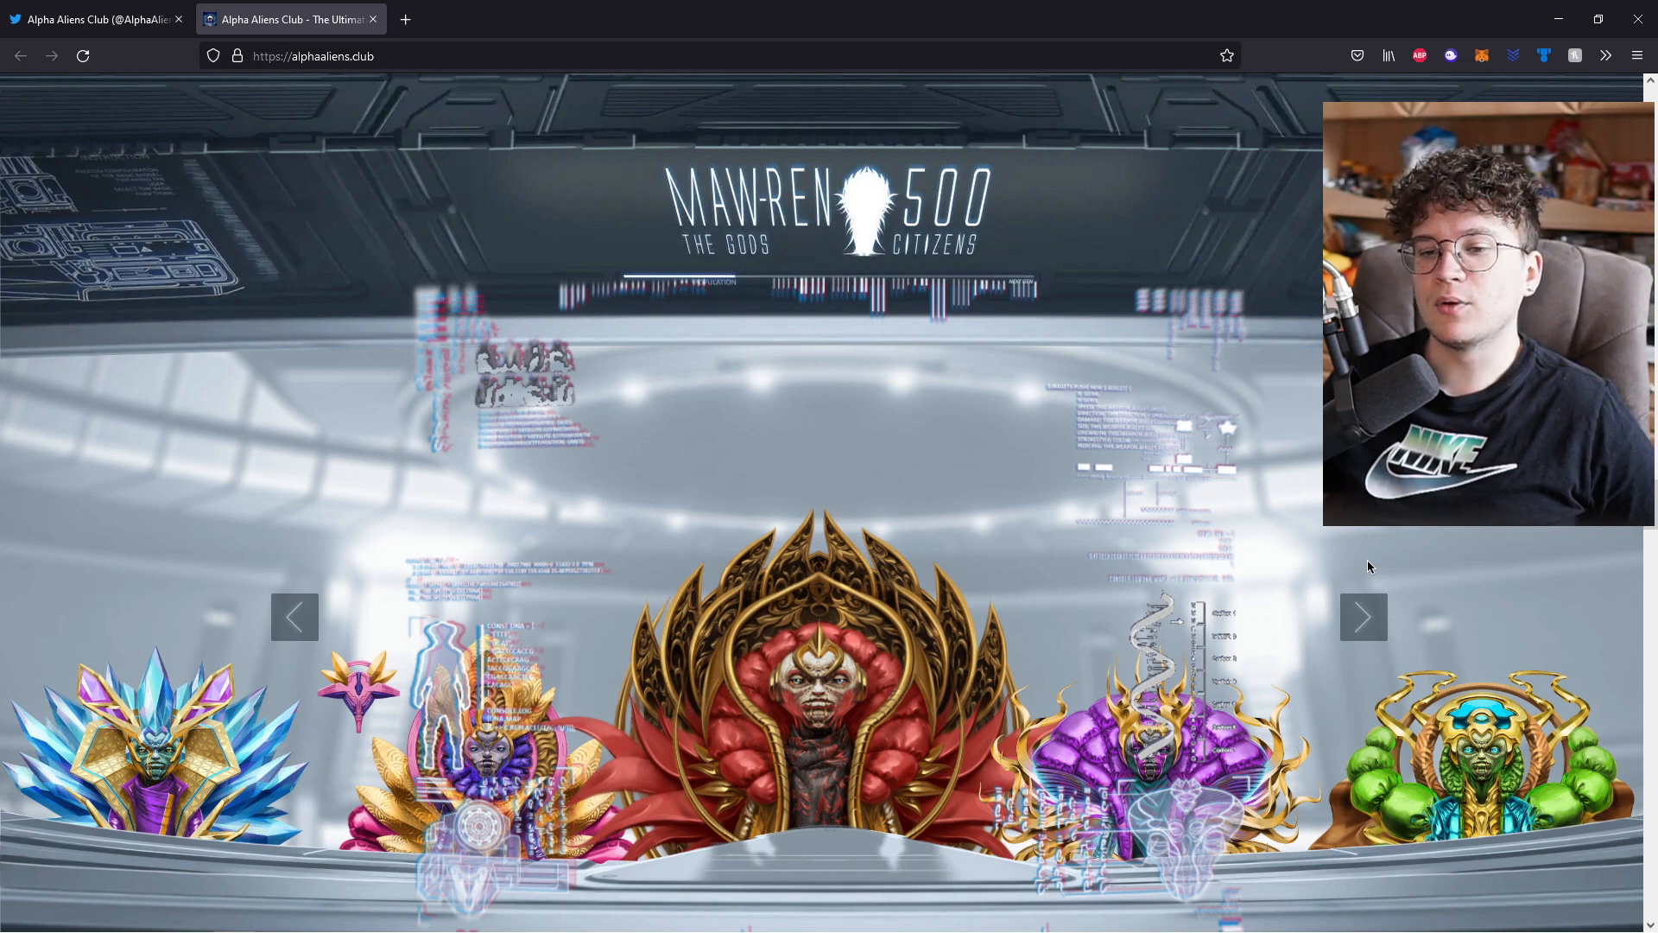
# Rotate through several MAW-REN 500 Gods characters in the carousel
pyautogui.click(1362, 616)
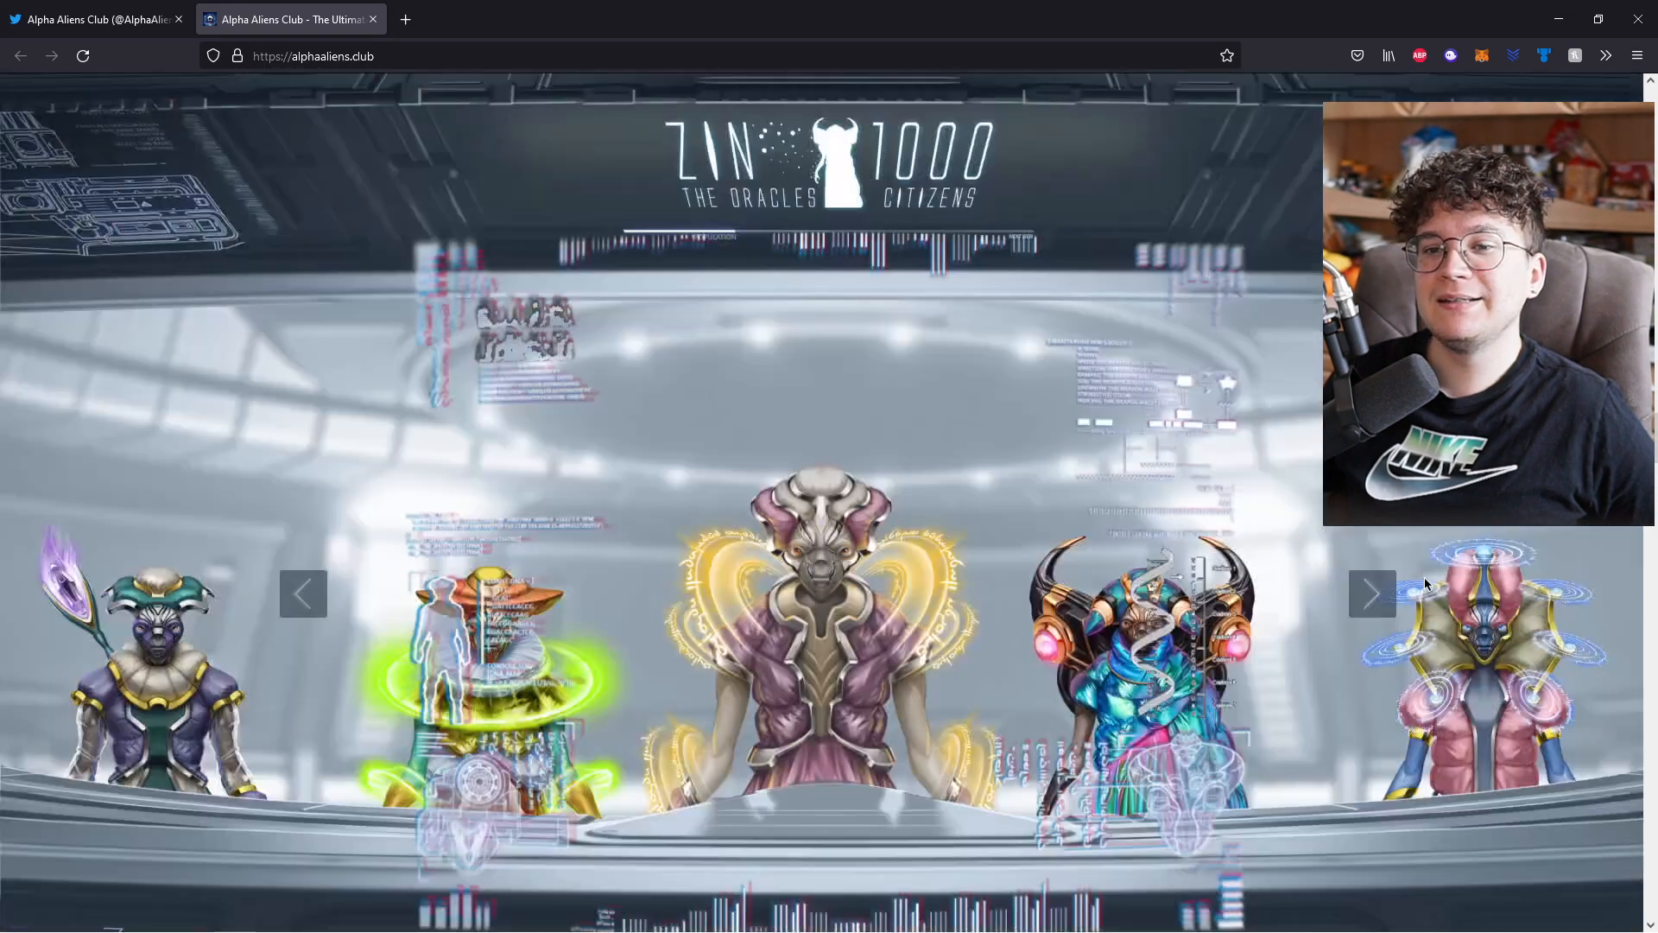
pyautogui.click(1370, 593)
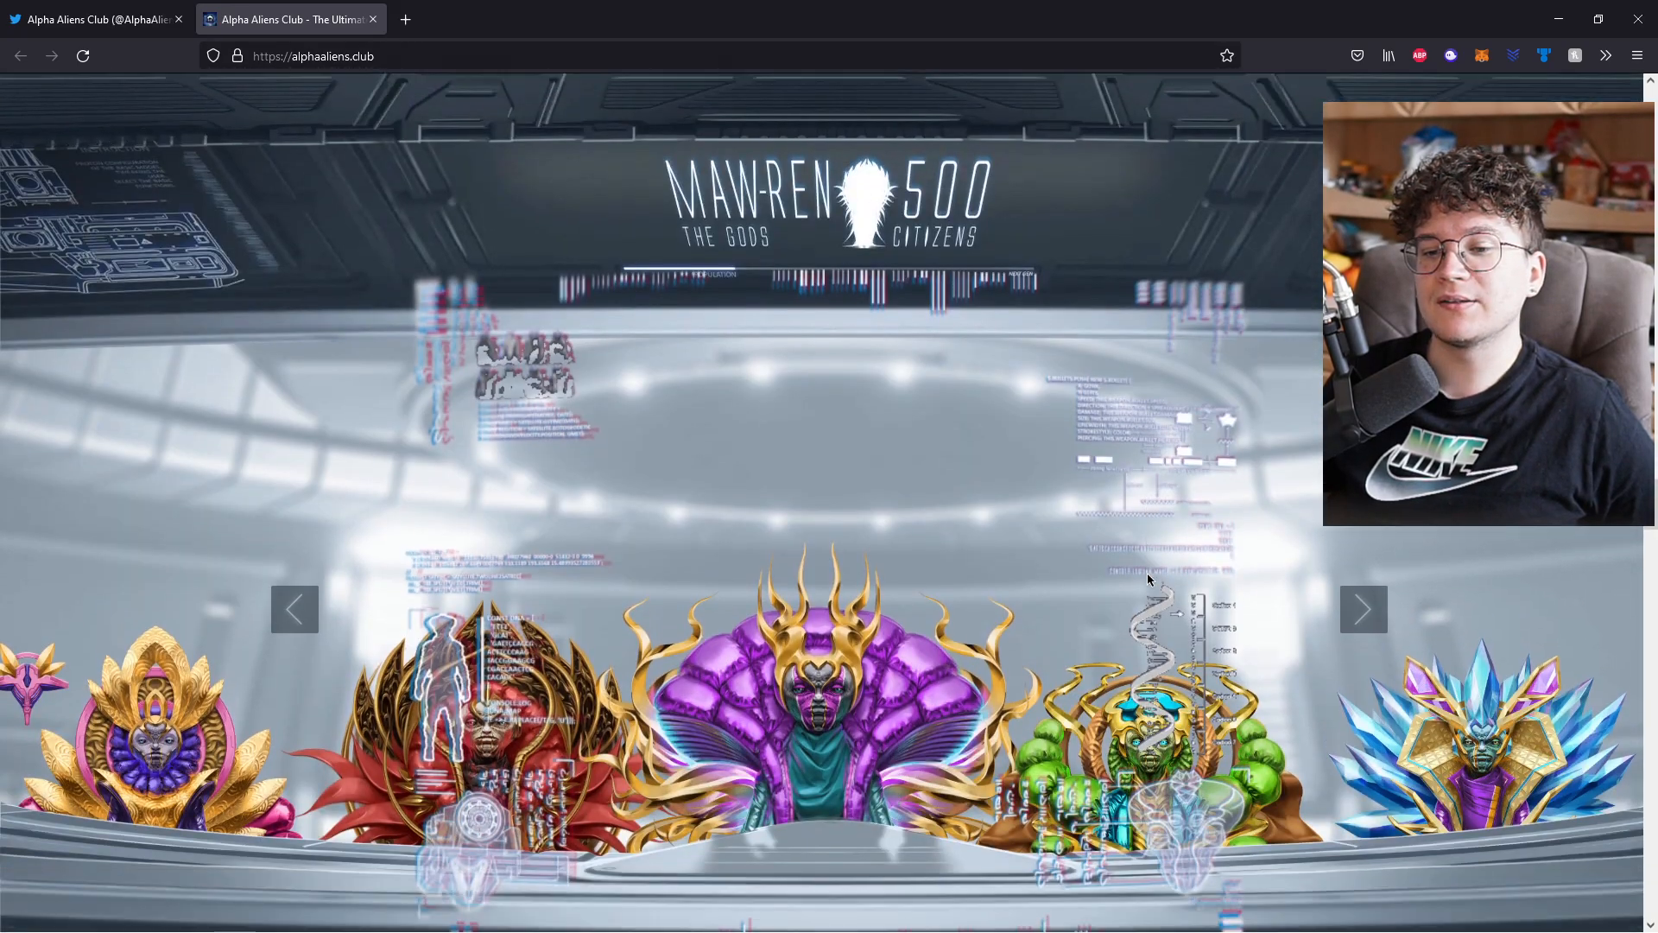
pyautogui.click(1363, 583)
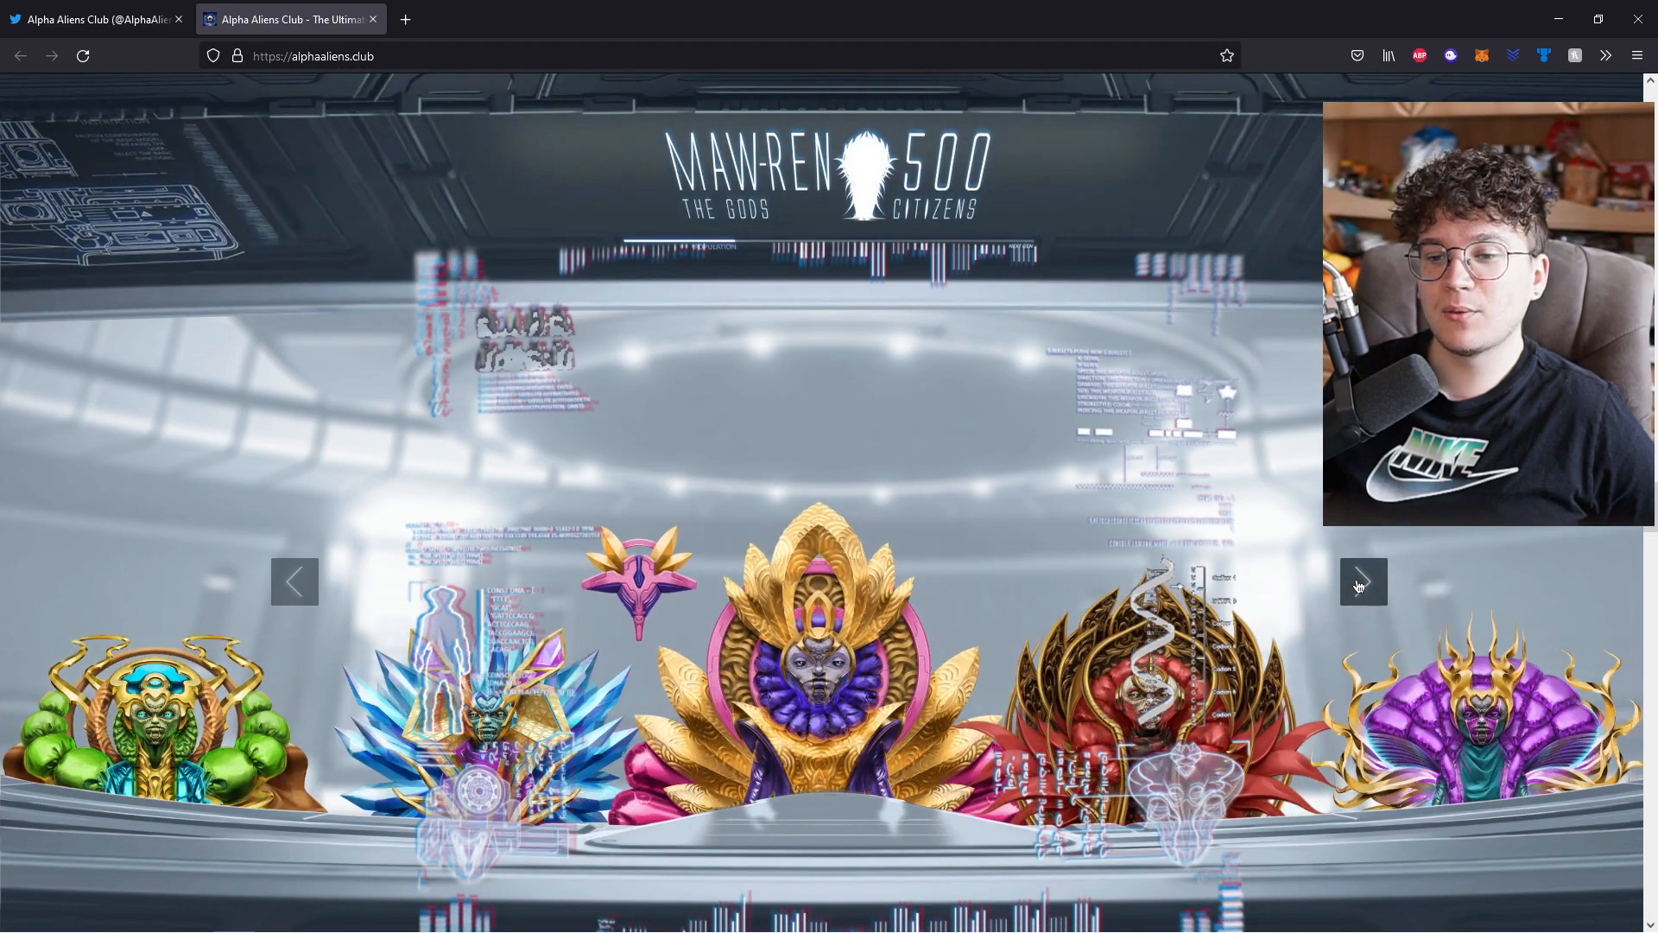
pyautogui.click(1362, 581)
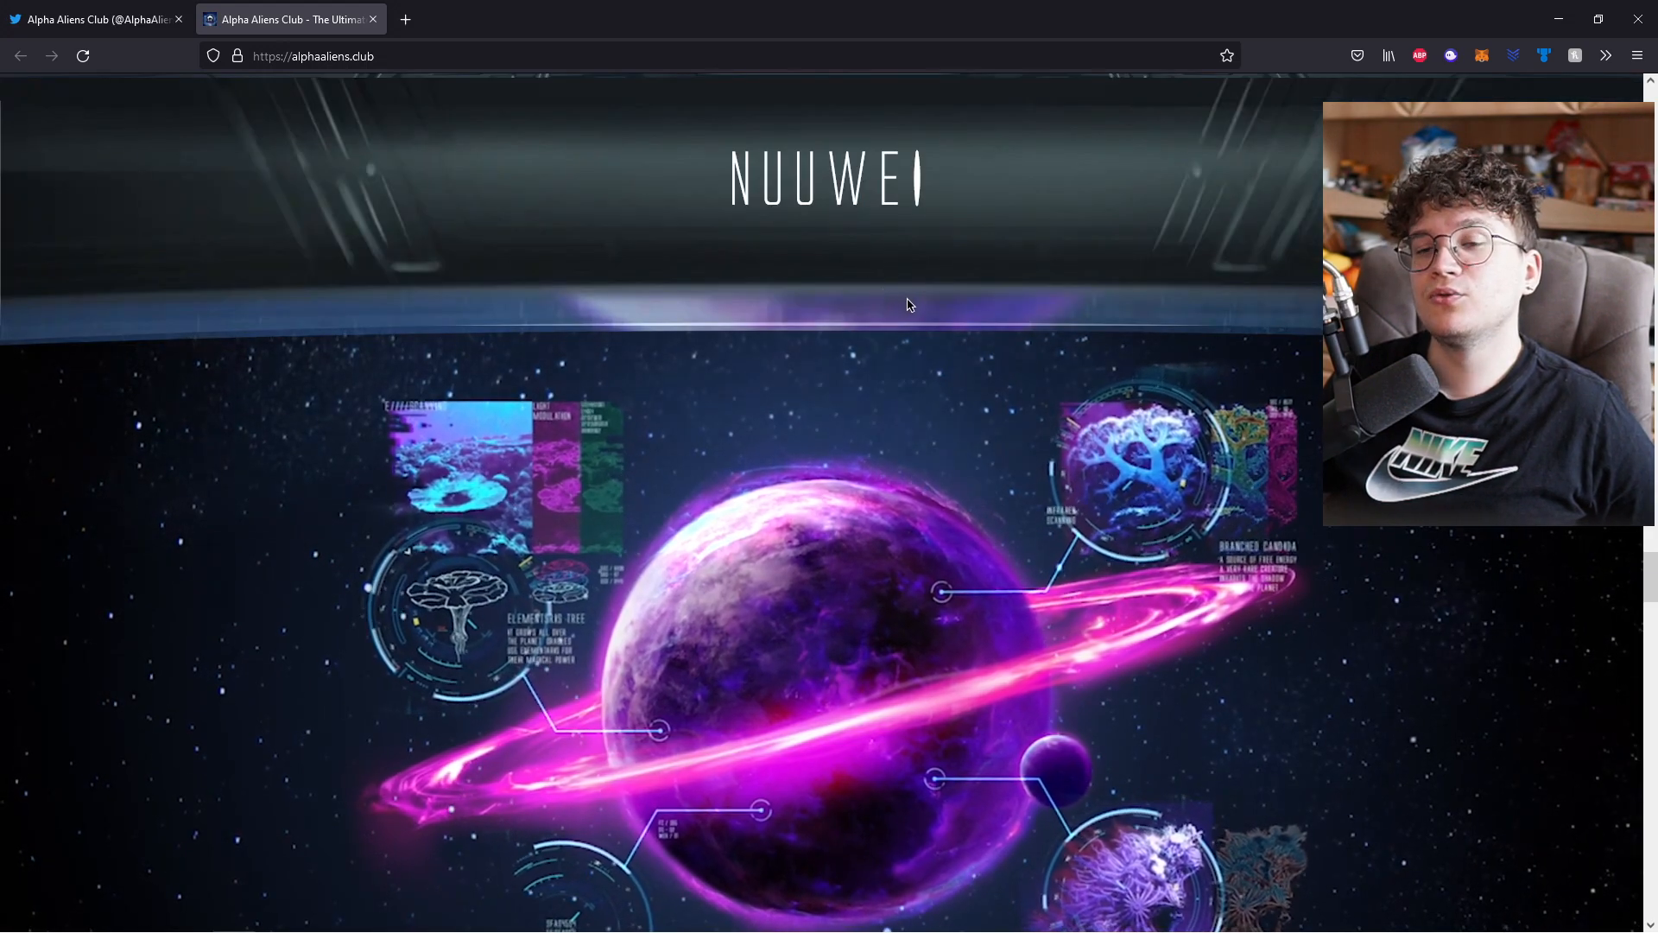
# Scroll past the NUUWEI planet artwork to the roadmap phases
pyautogui.scroll(-3)
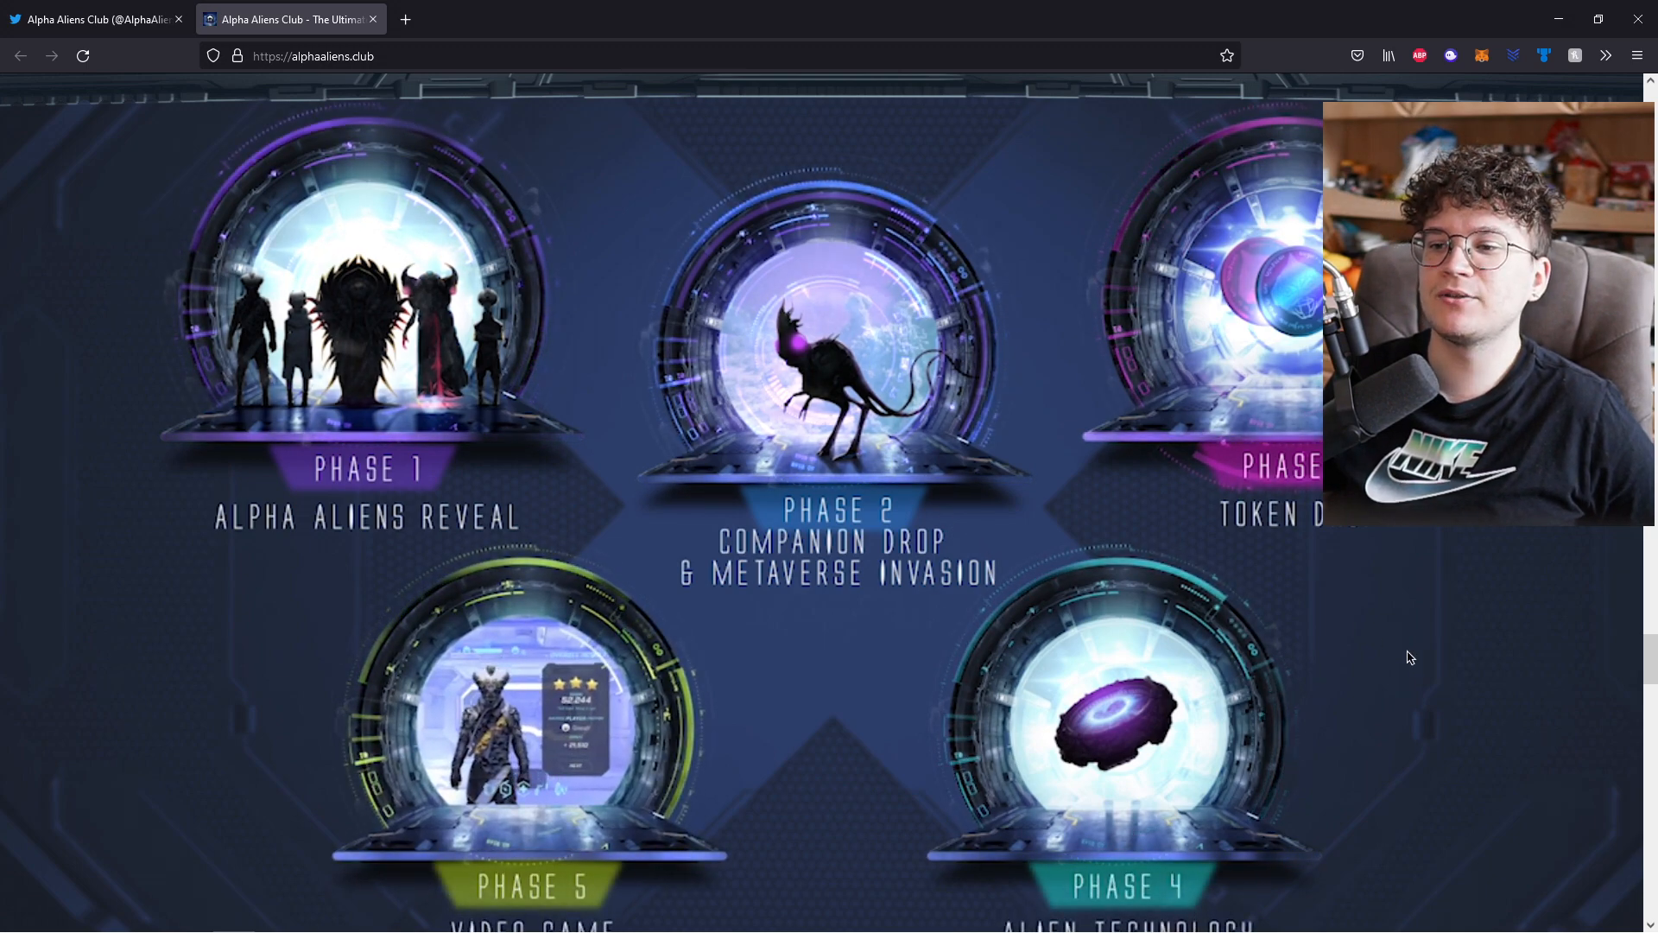
# Scroll through the roadmap Phase 1–5 portals to the Metaverse invasion text
pyautogui.scroll(-3)
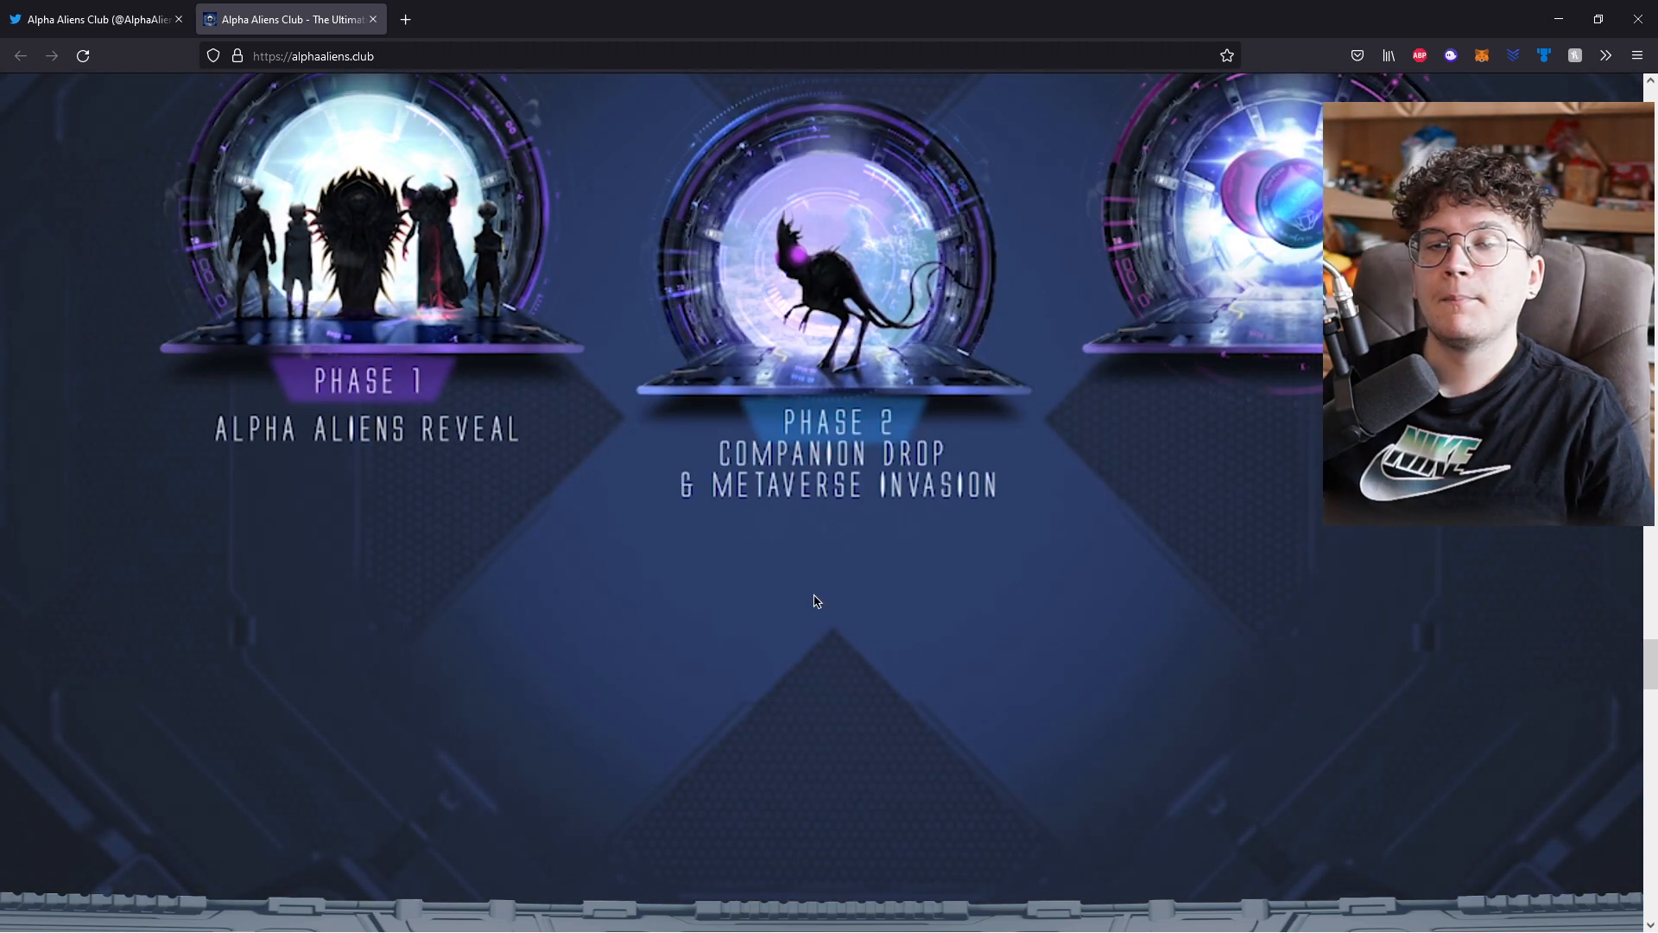
pyautogui.scroll(-3)
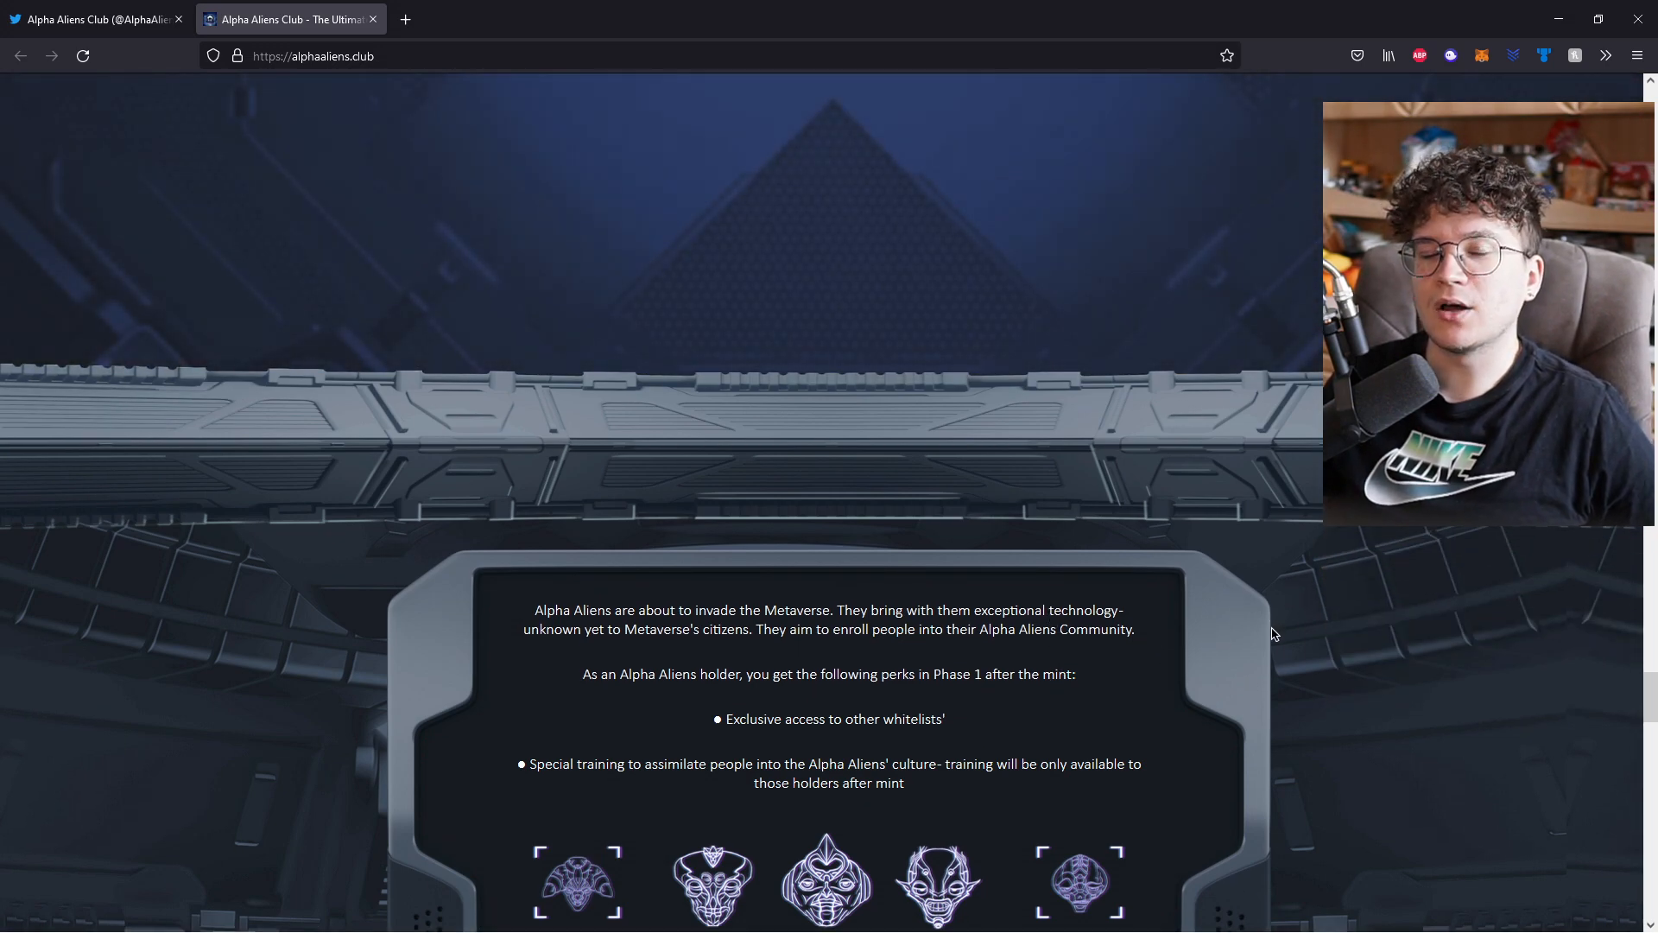
# Scroll past the holder perks text to the FAQ on mint date and price
pyautogui.scroll(-3)
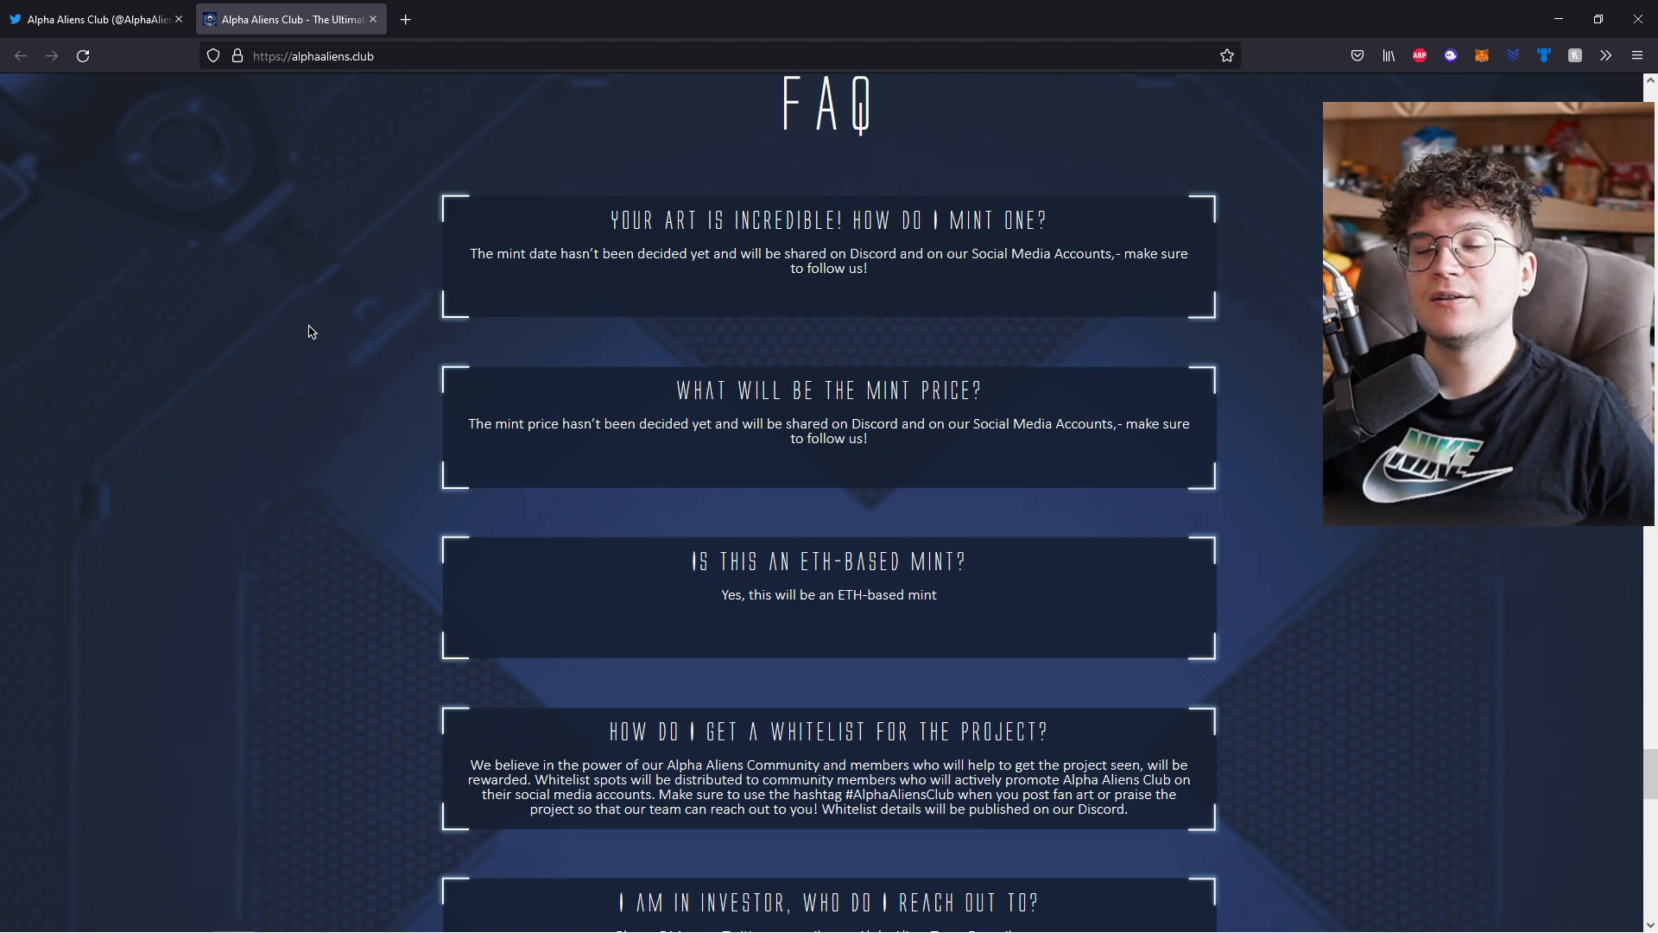
# Finish reading the FAQ, then open the official Linktree link from Discord's official-links channel
pyautogui.scroll(-3)
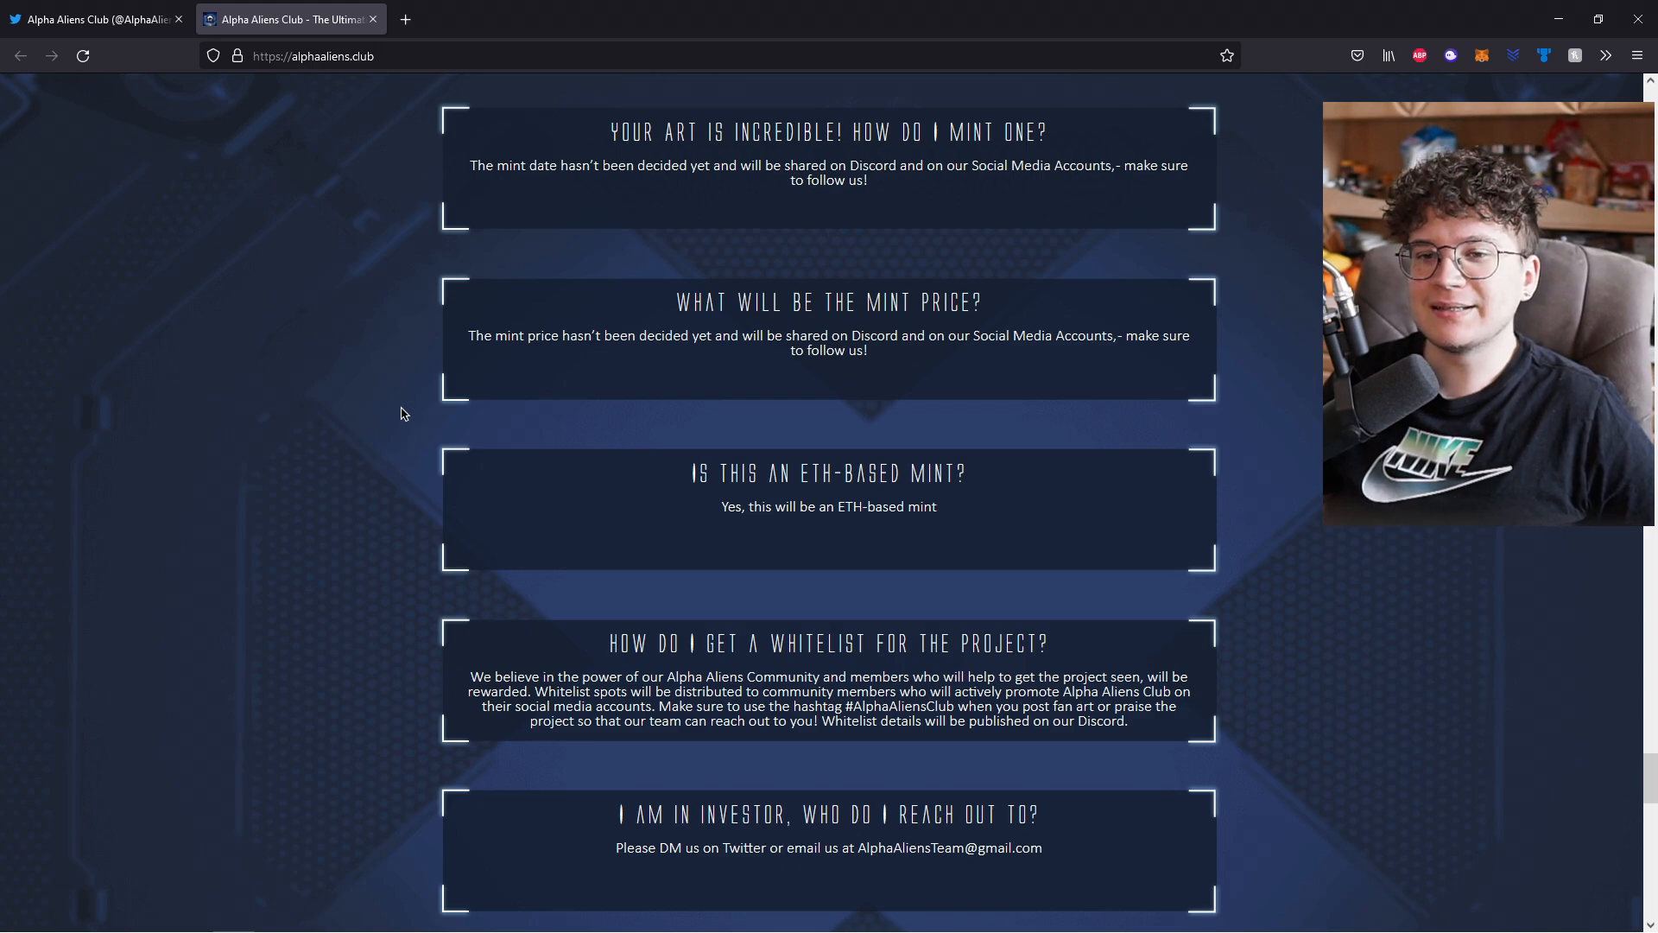
pyautogui.scroll(-3)
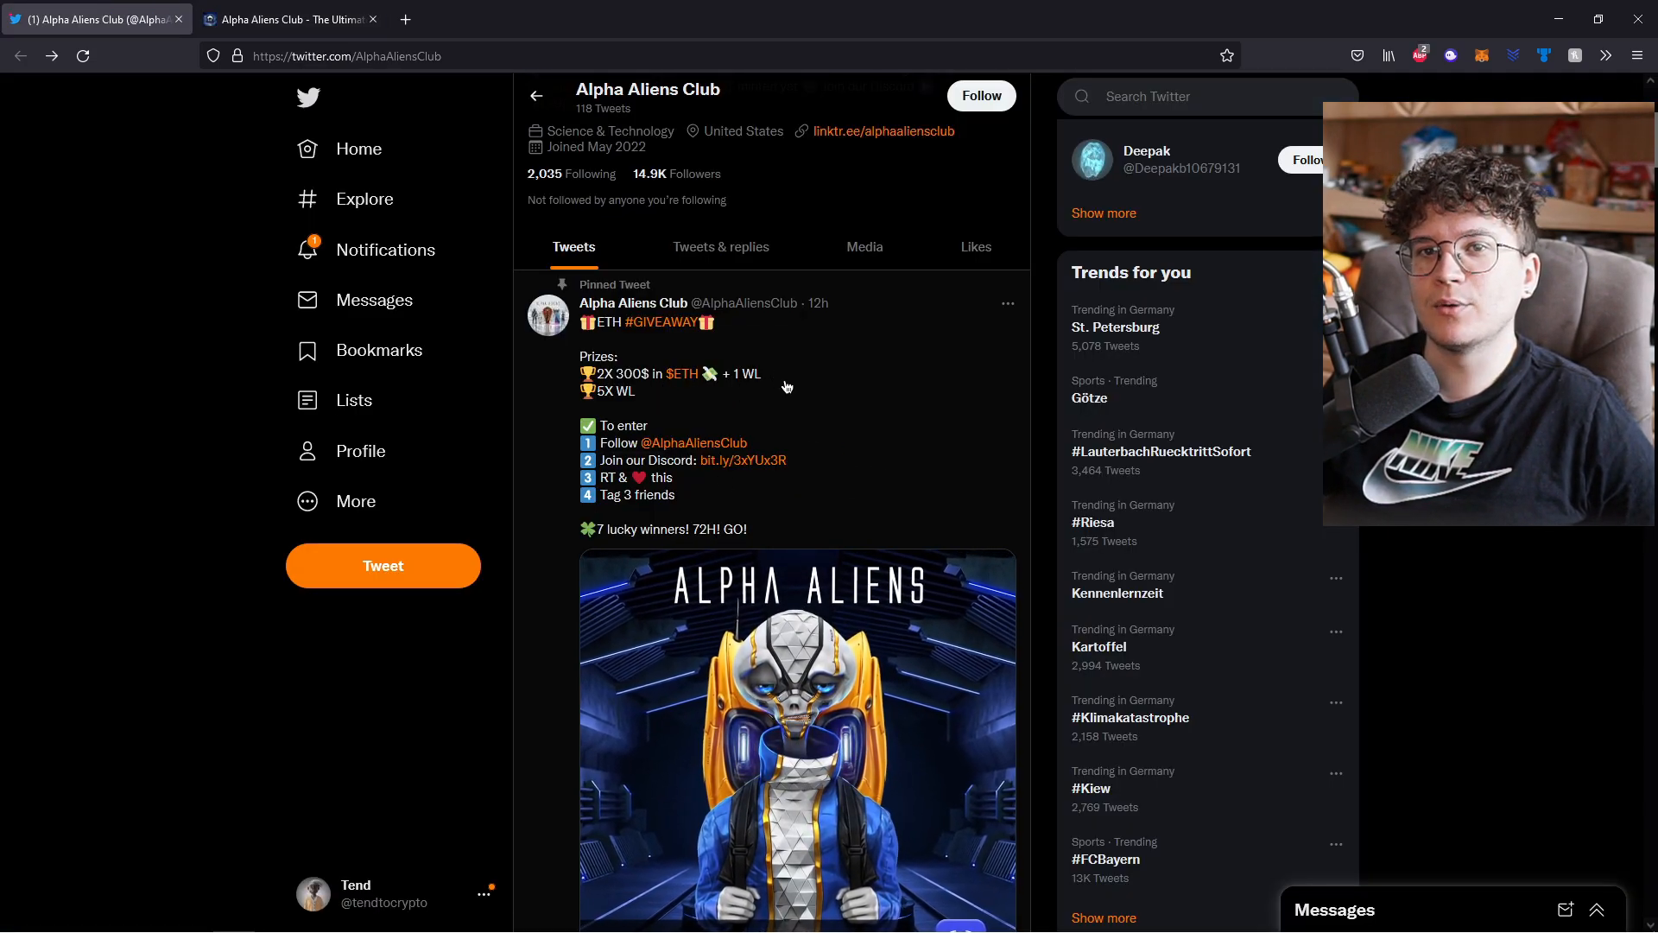
pyautogui.click(288, 19)
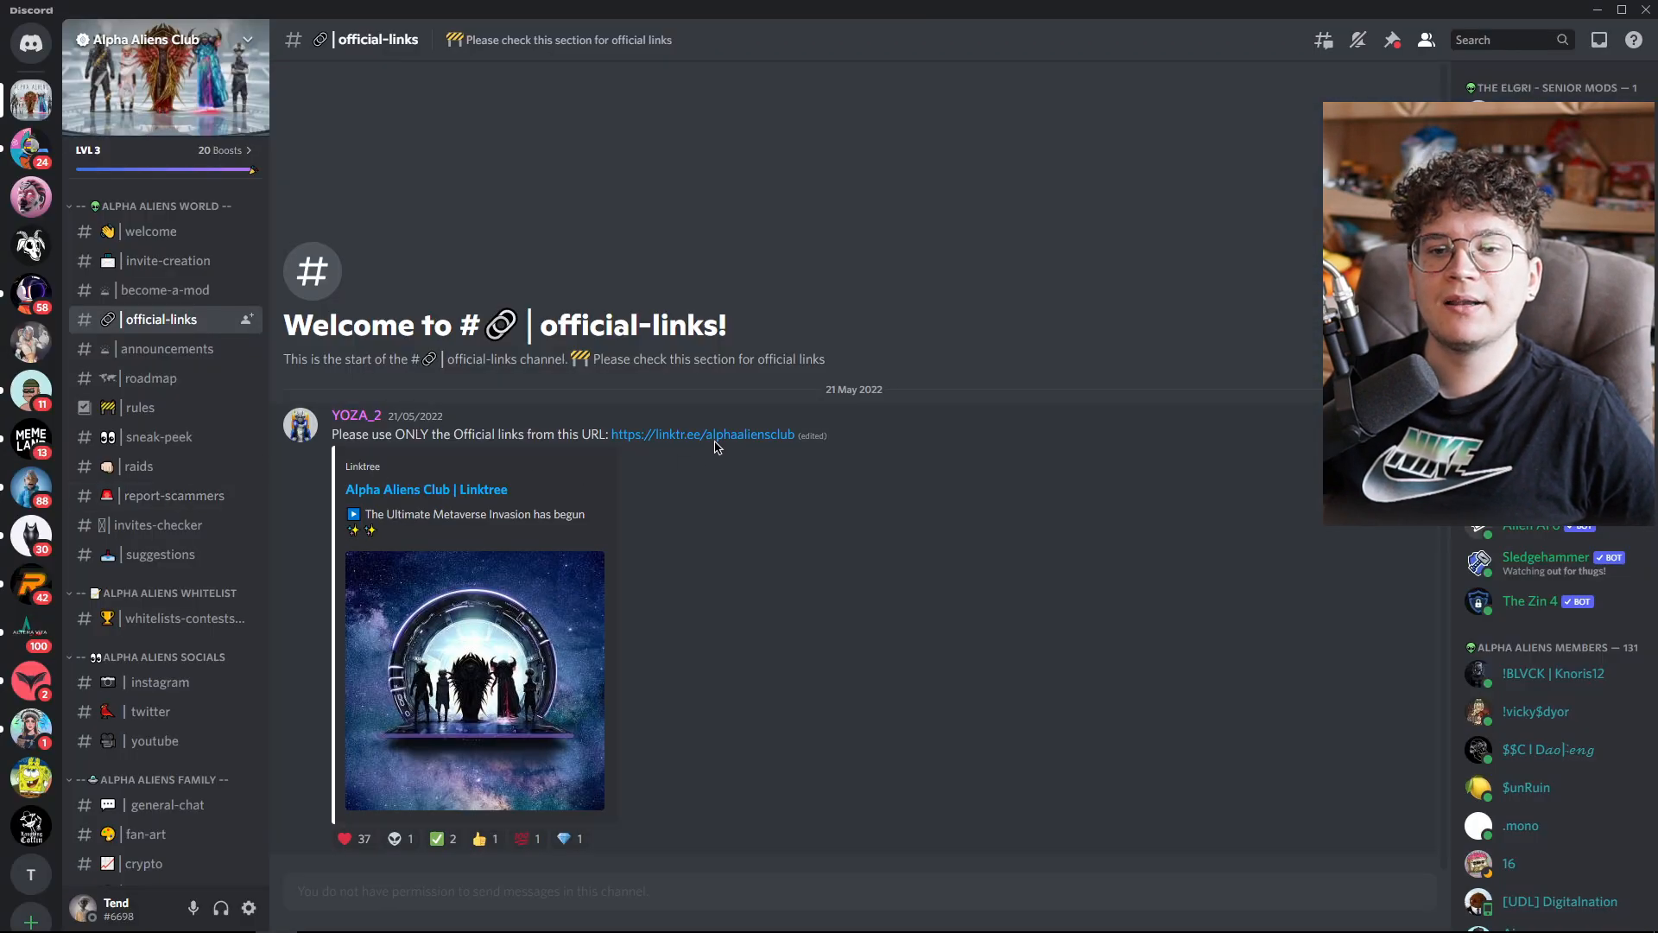
pyautogui.moveTo(703, 435)
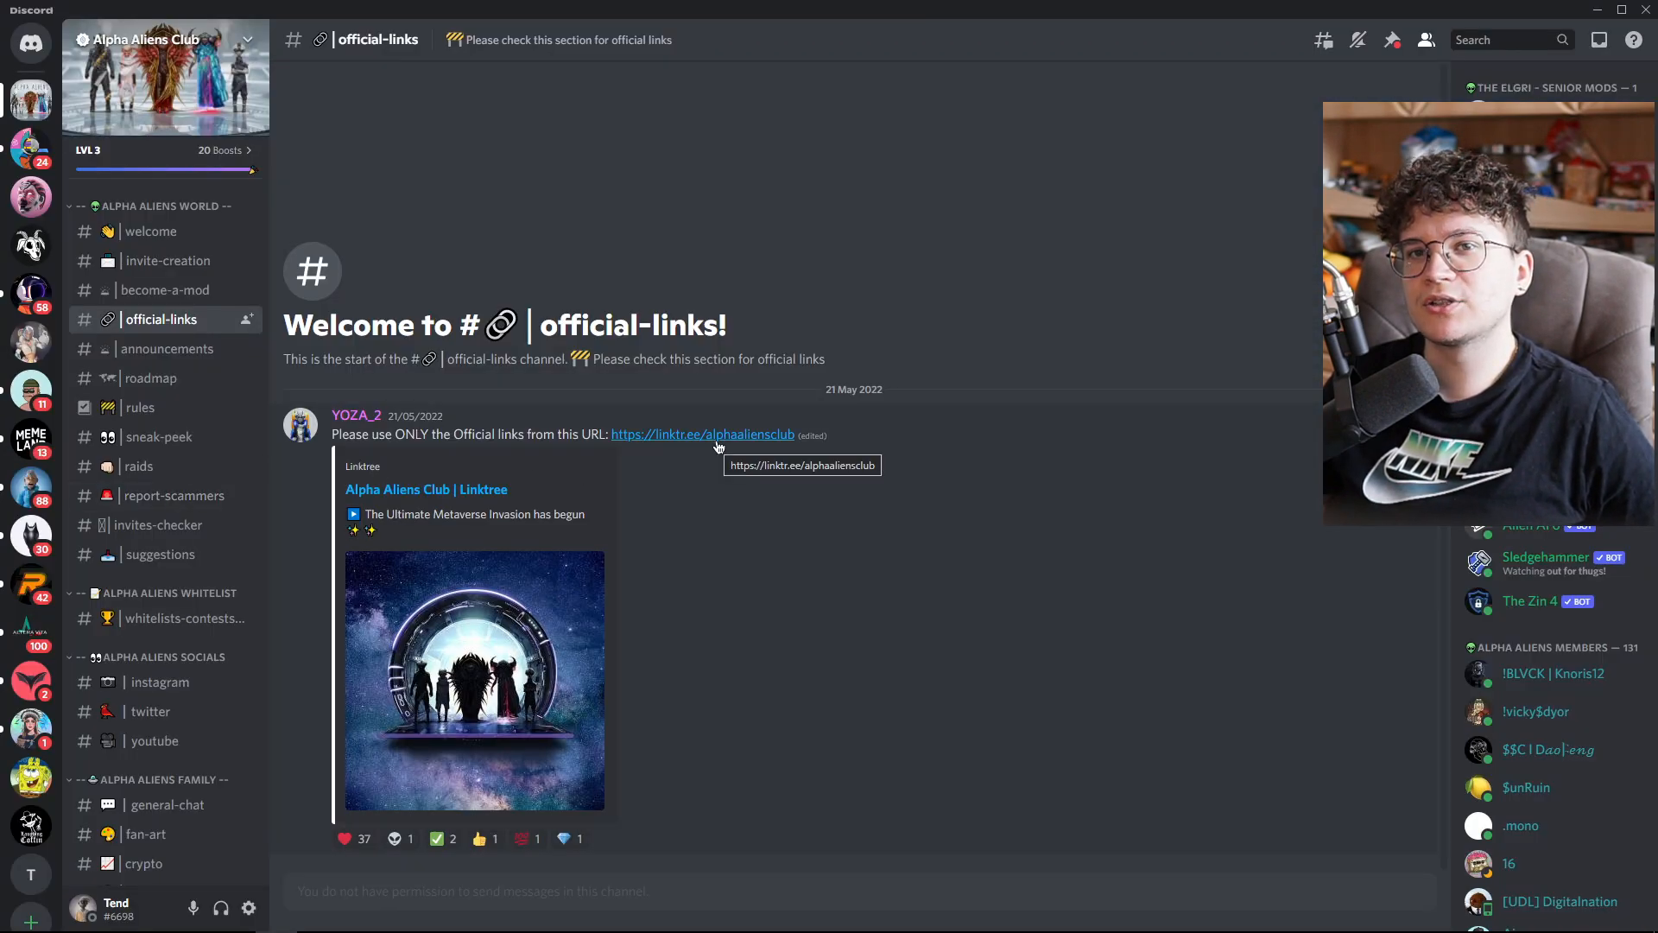
pyautogui.click(702, 435)
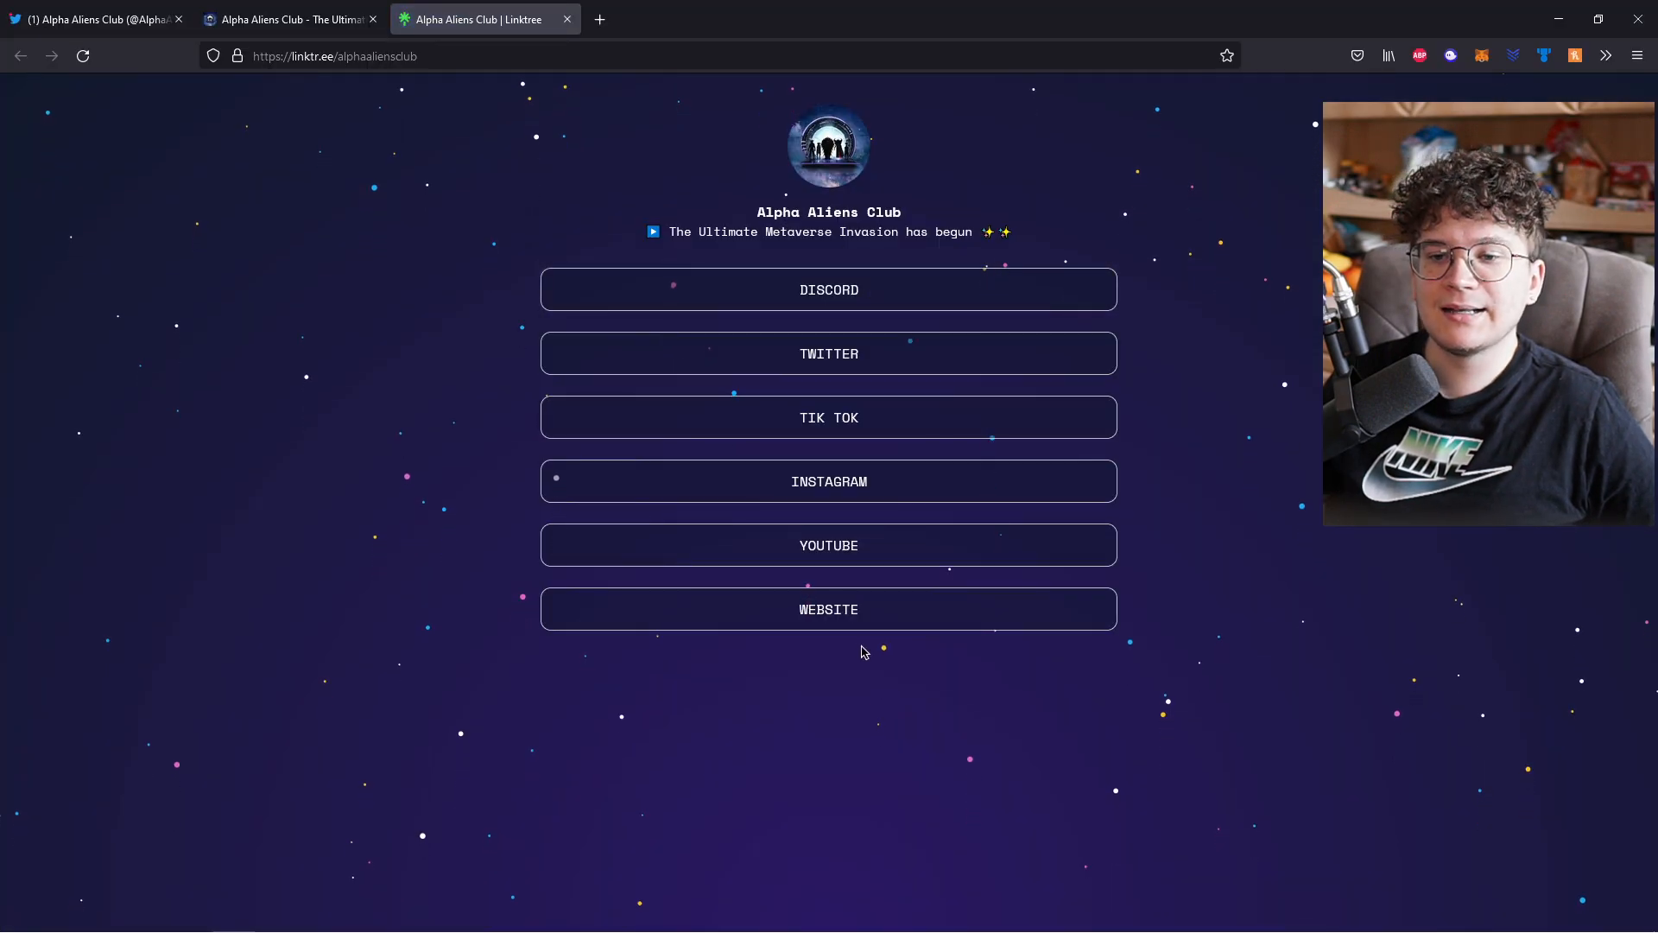